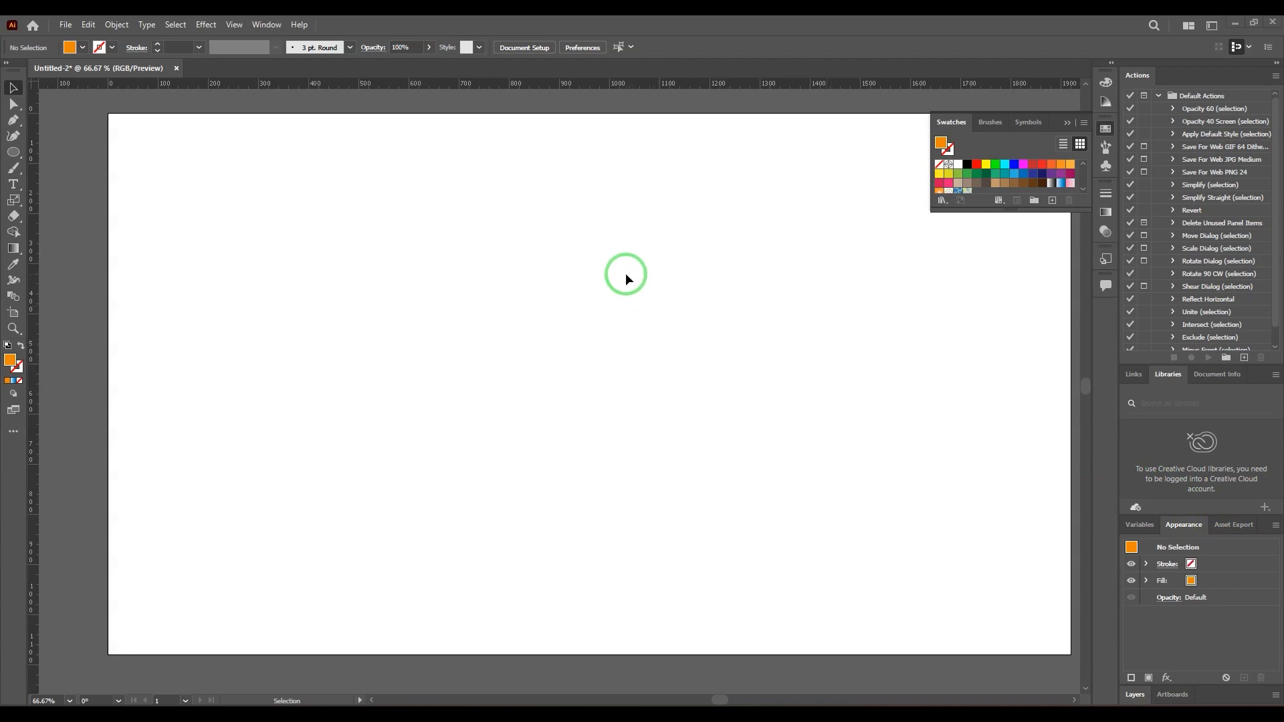
mouse_move(586, 264)
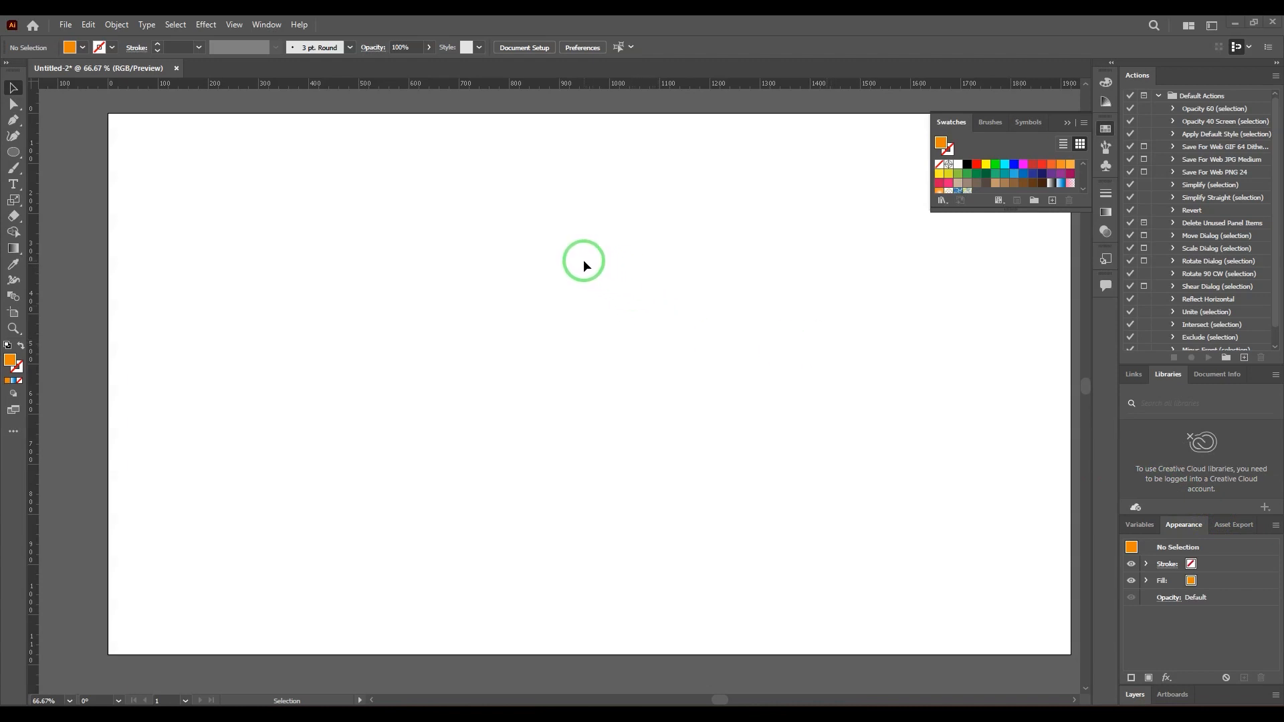
mouse_move(587, 248)
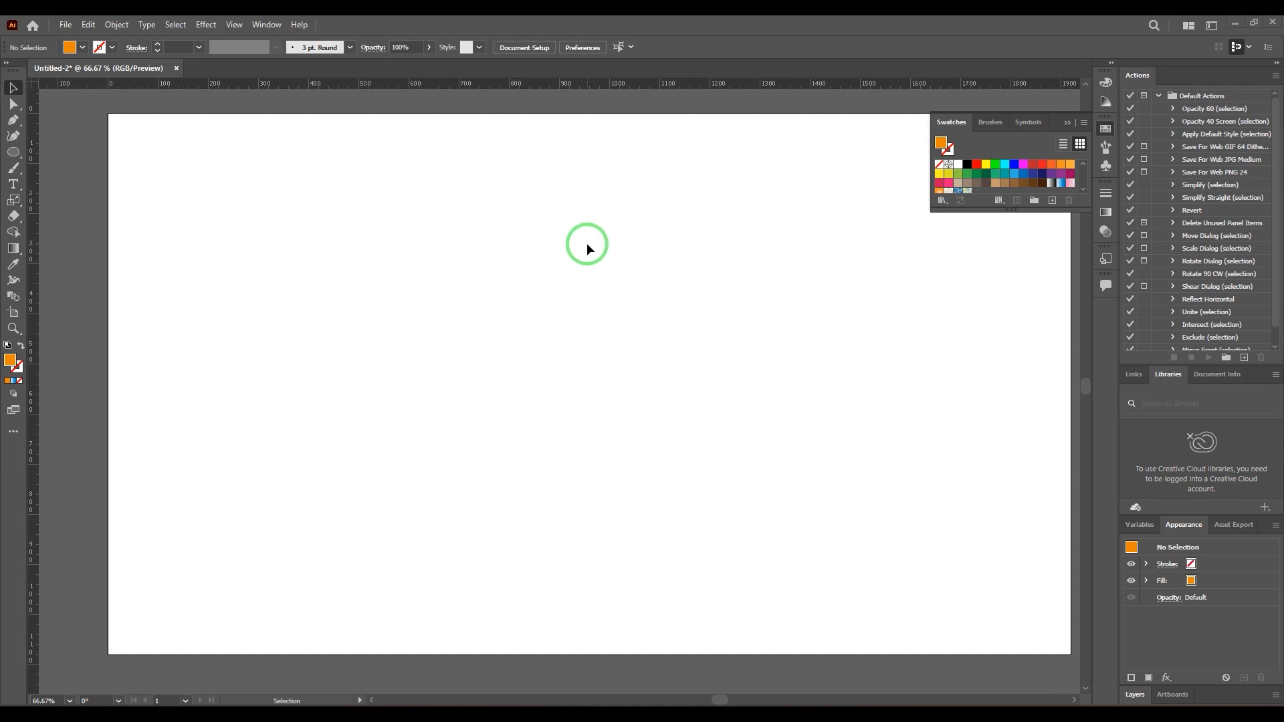
mouse_move(193, 307)
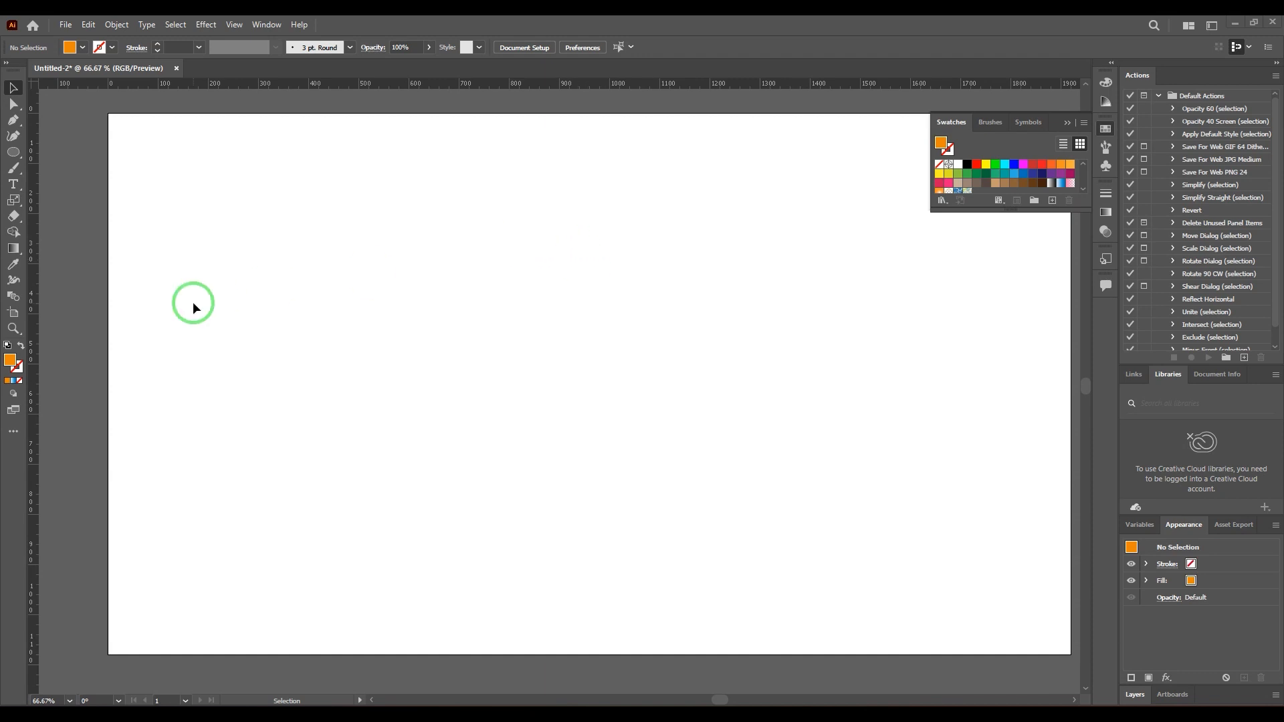
- Draw a circle about 439 px wide and move it toward the top centre
left_click(13, 151)
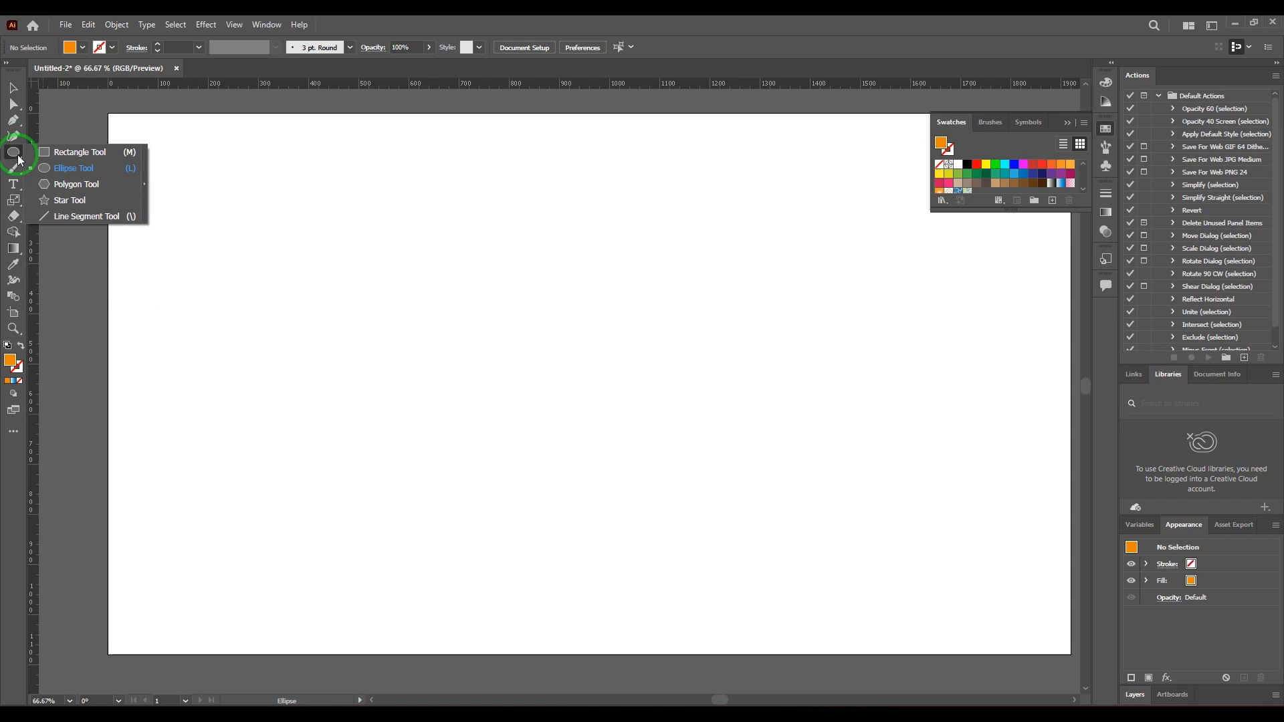
mouse_move(101, 170)
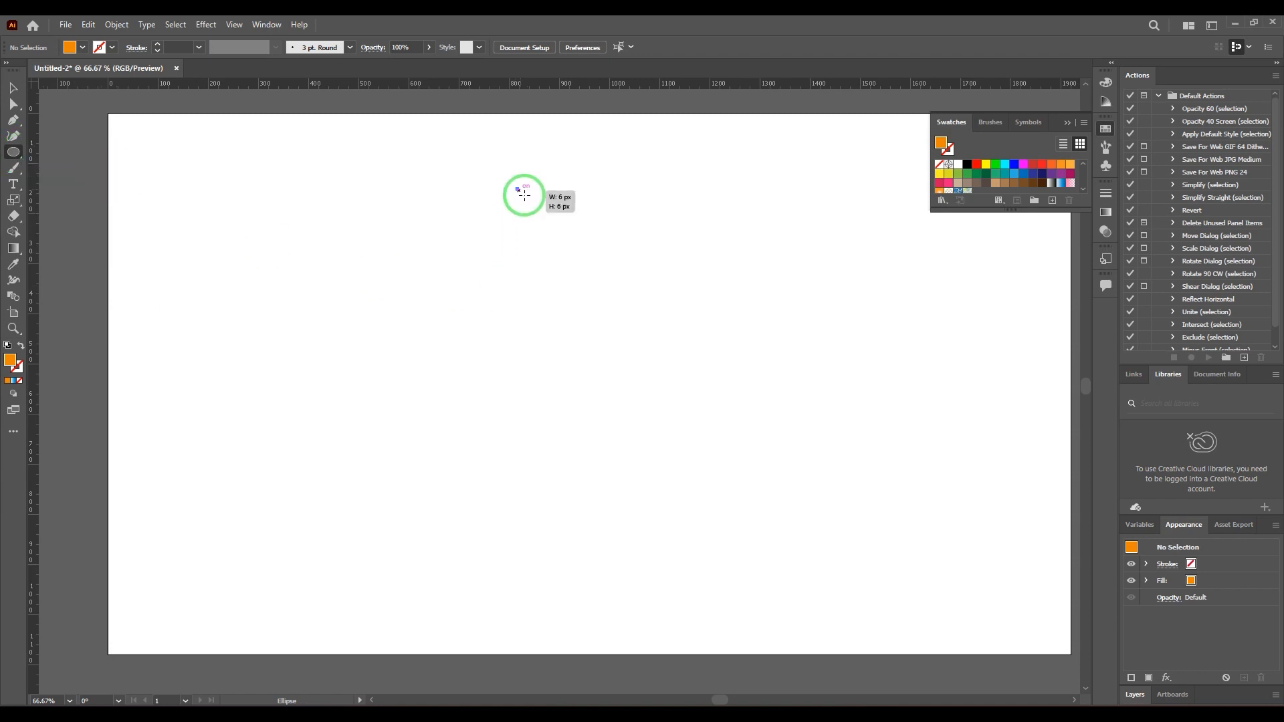
left_click_drag(518, 189, 736, 408)
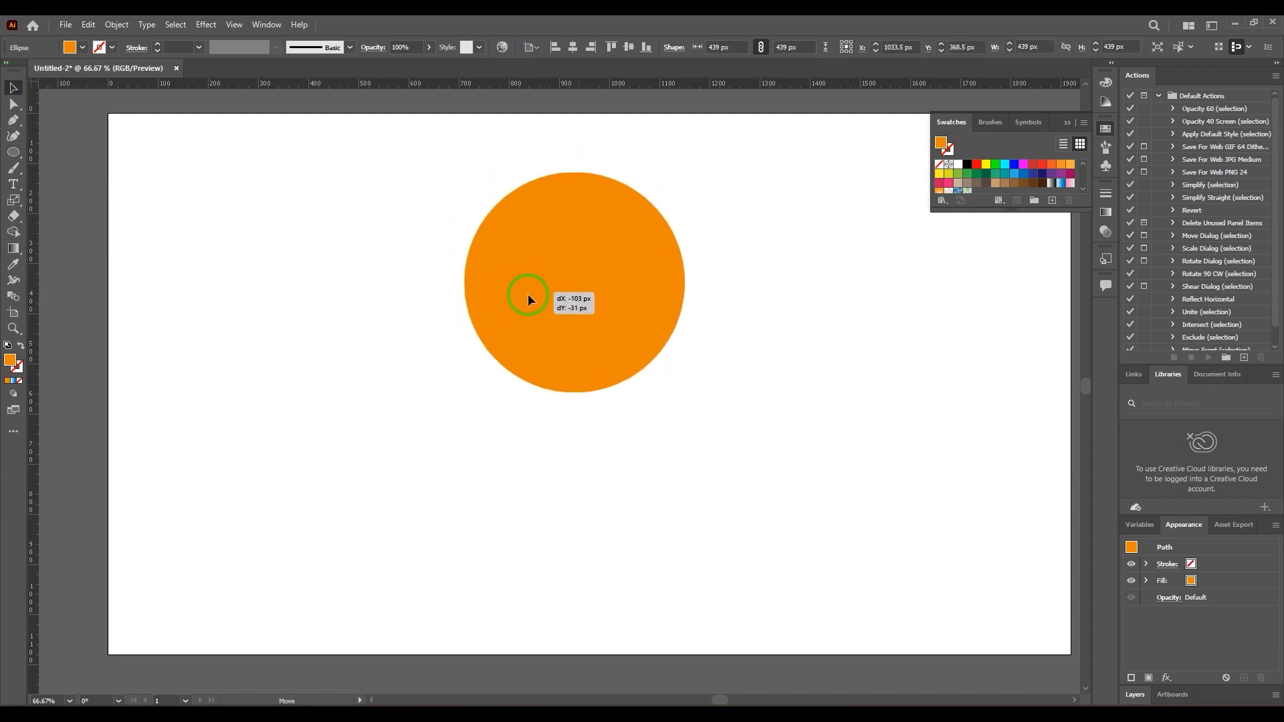
left_click_drag(528, 297, 521, 289)
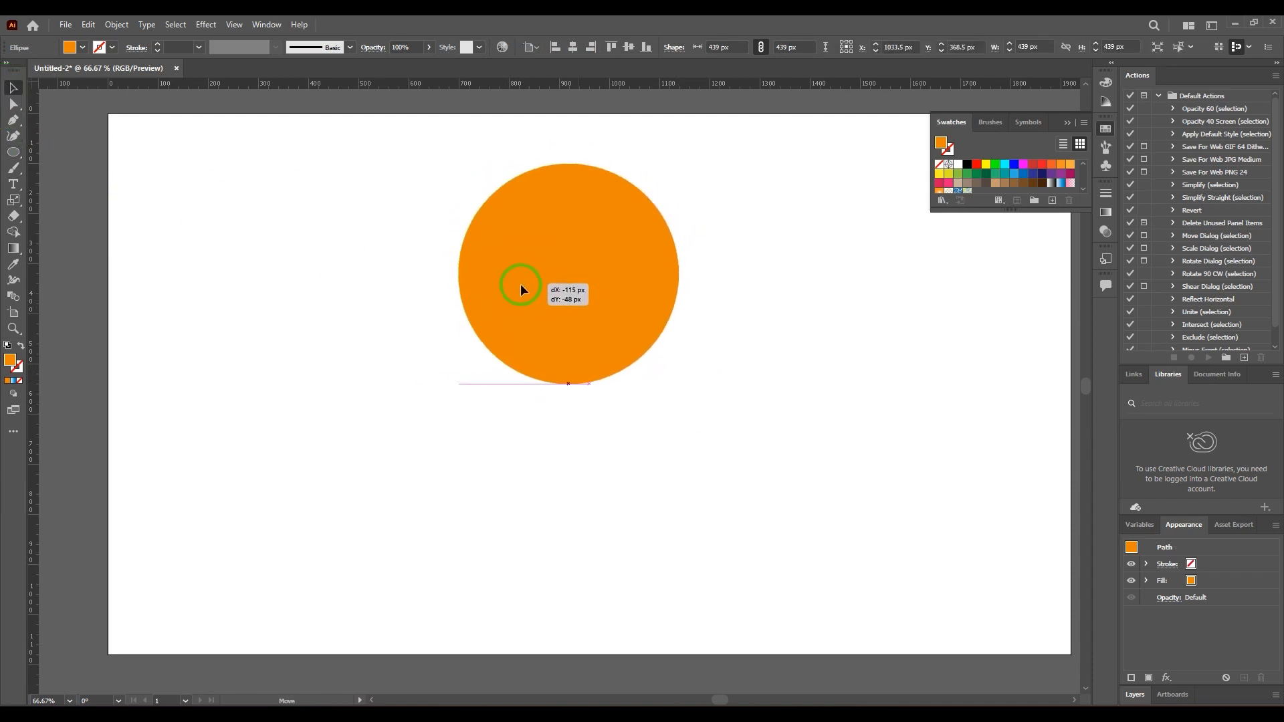
- Convert the circle into an 11-instance radial repeat and adjust the ring radius
left_click(115, 24)
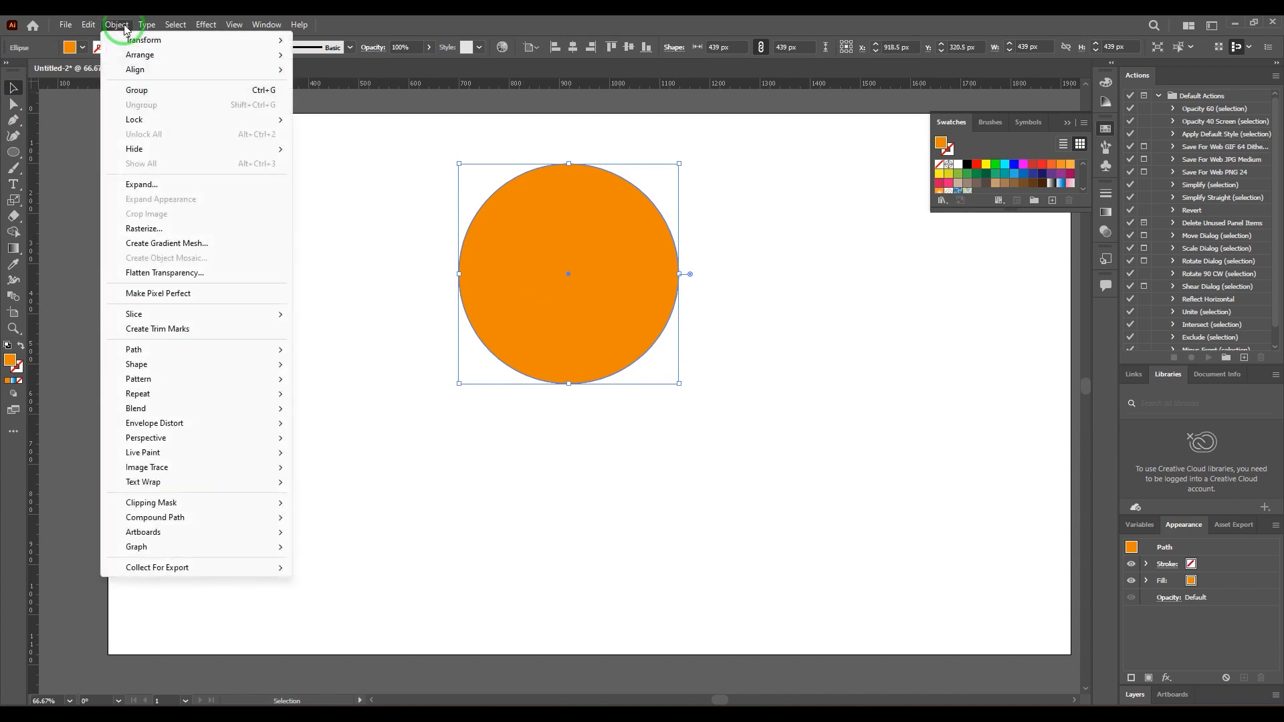
mouse_move(138, 394)
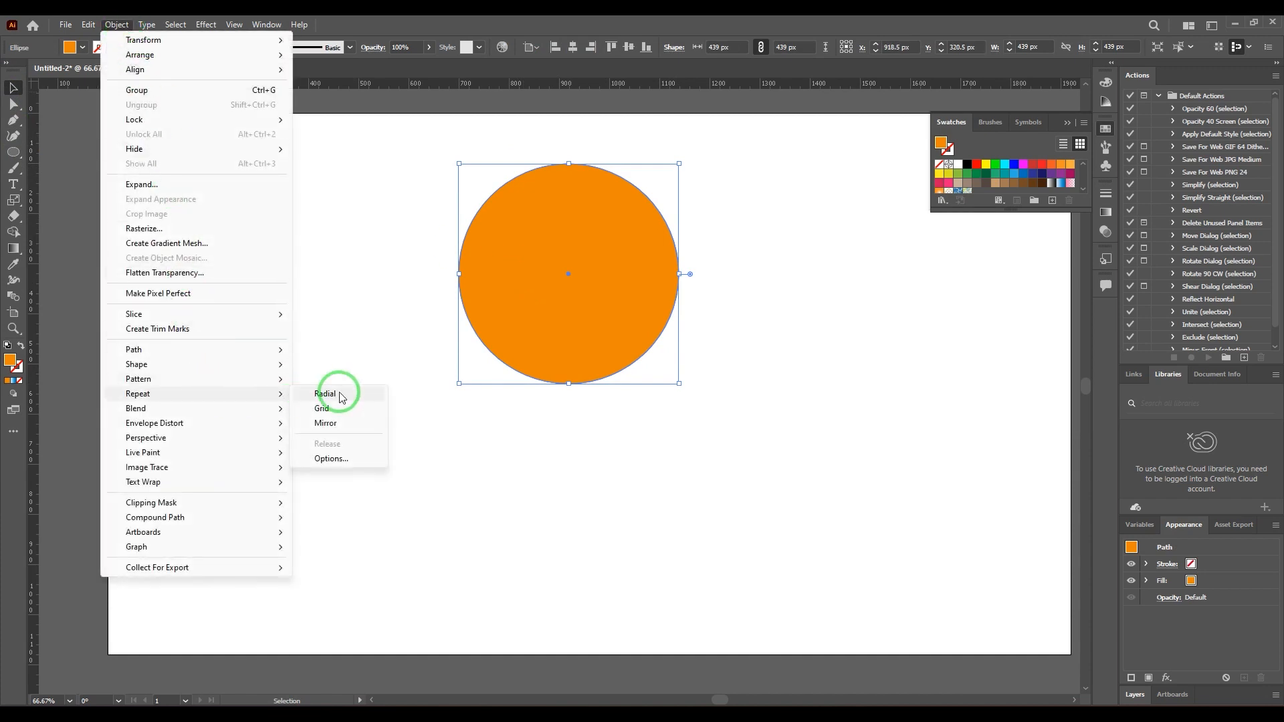
left_click(326, 394)
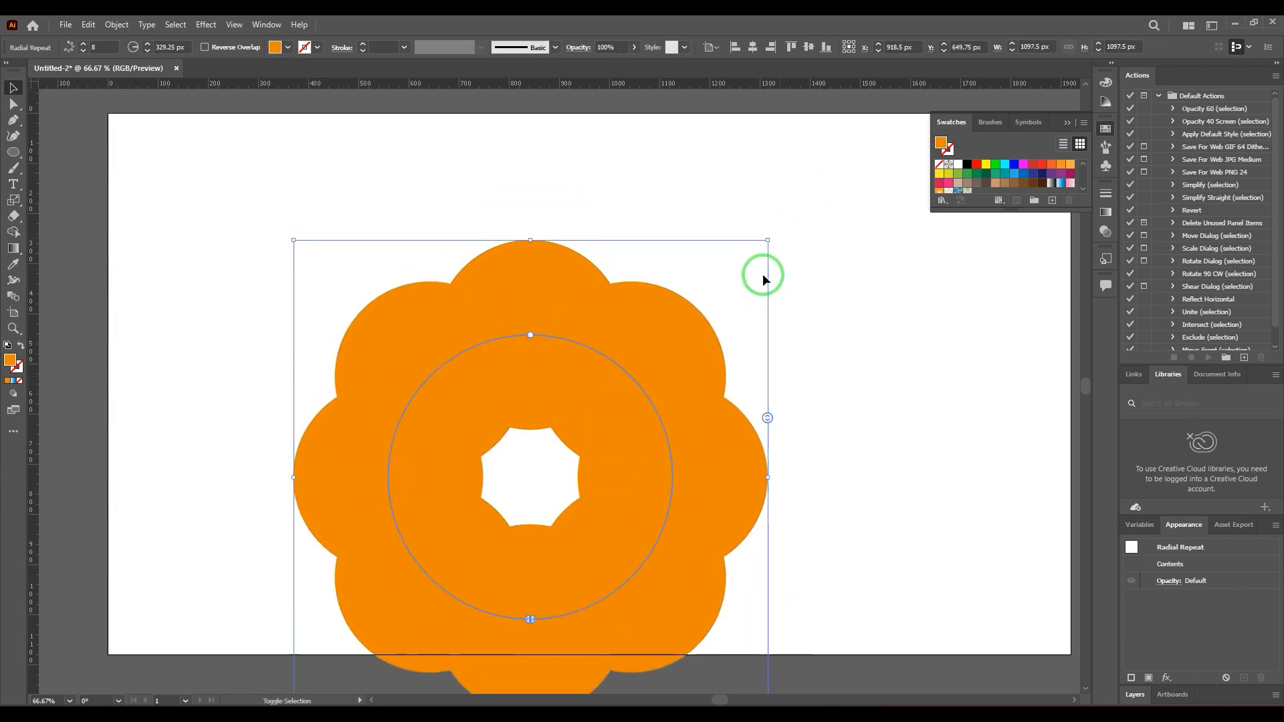
left_click_drag(767, 241, 788, 152)
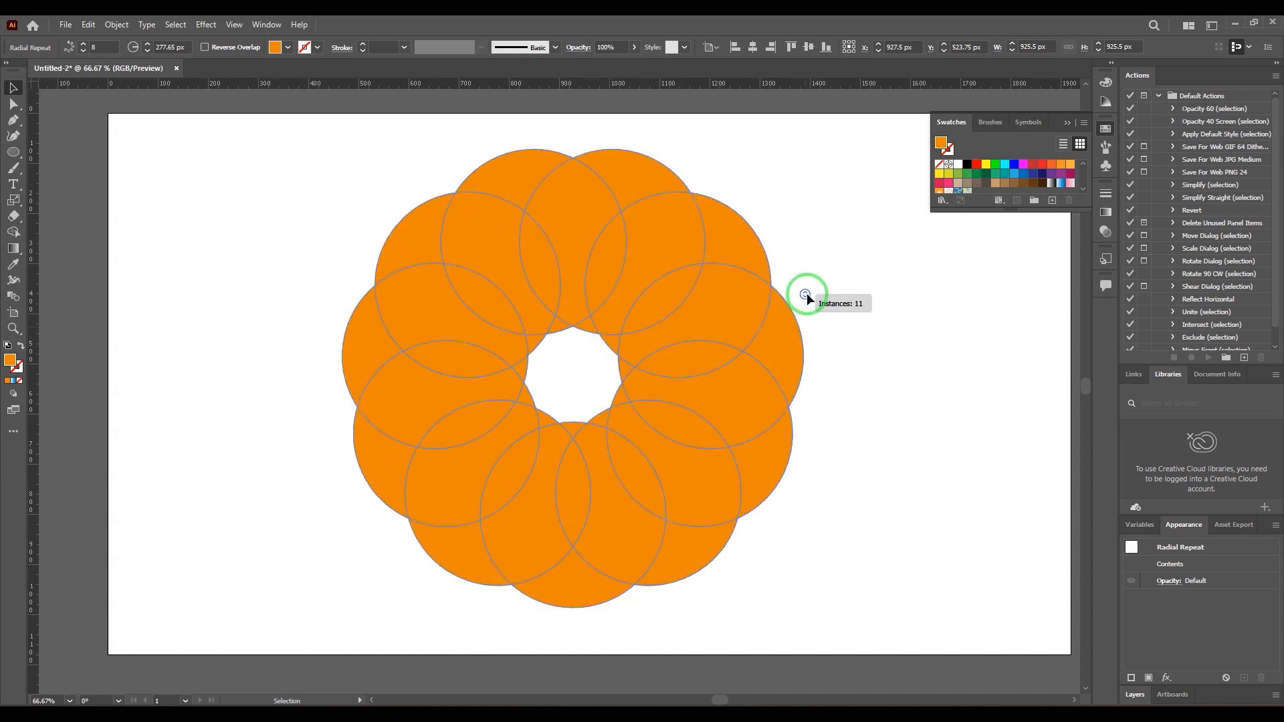
left_click_drag(807, 295, 573, 251)
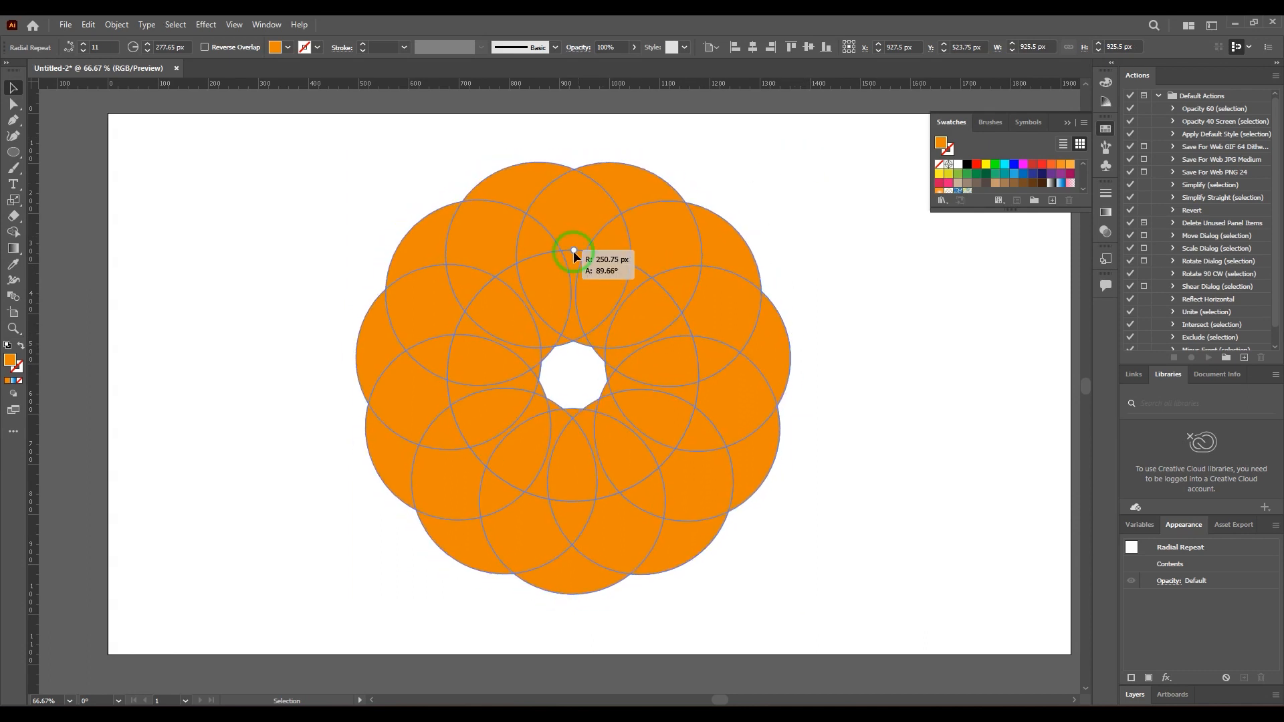
left_click_drag(574, 250, 581, 227)
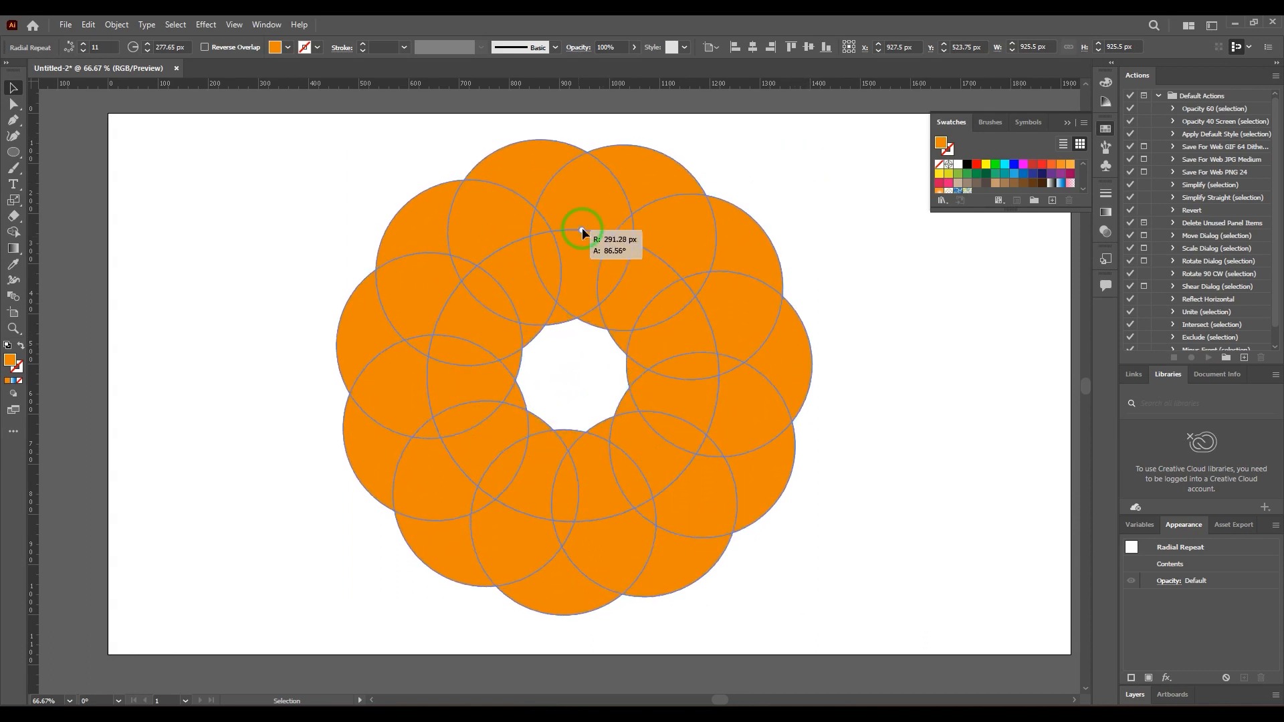
left_click_drag(582, 225, 584, 232)
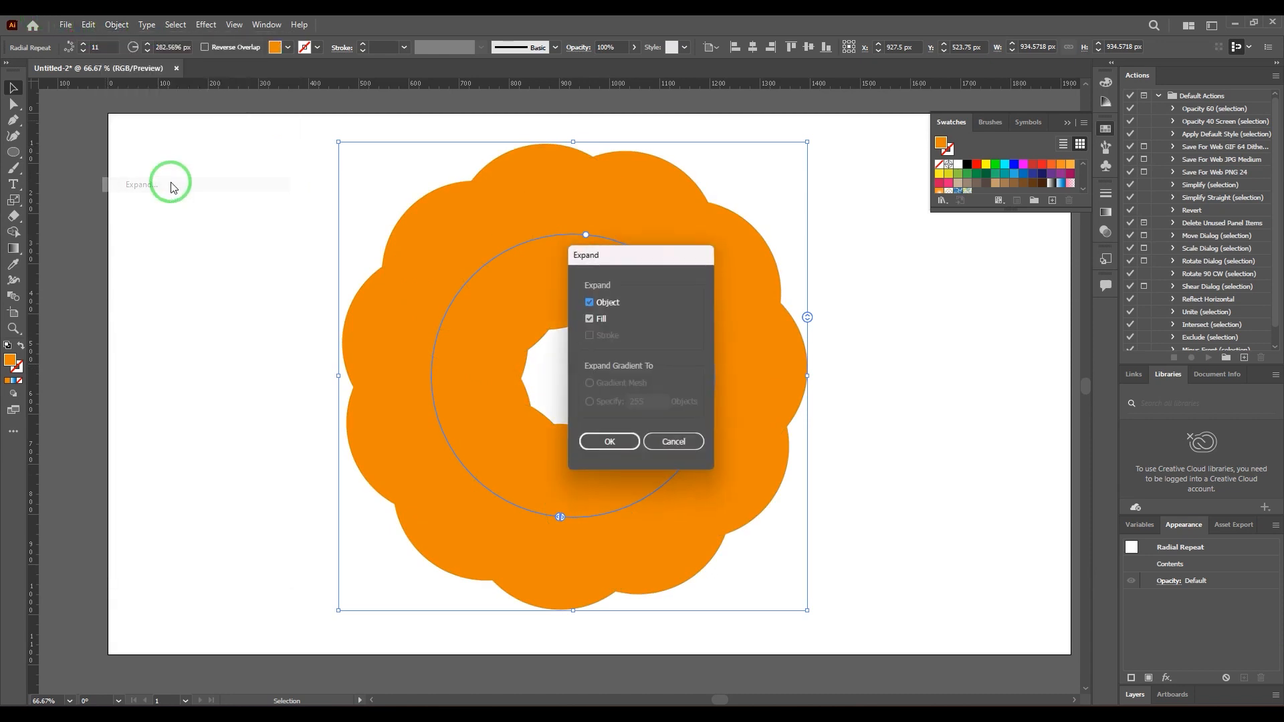
- Expand the radial repeat with Object and Fill checked
left_click(609, 441)
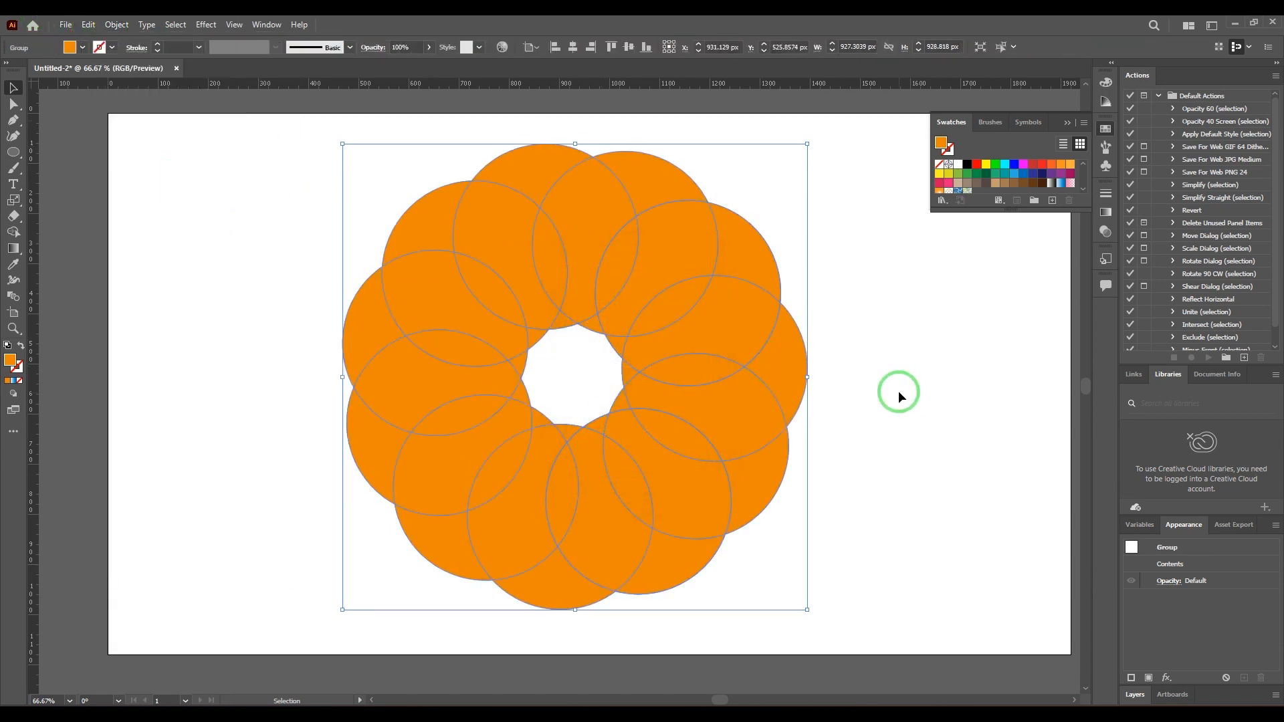
mouse_move(117, 24)
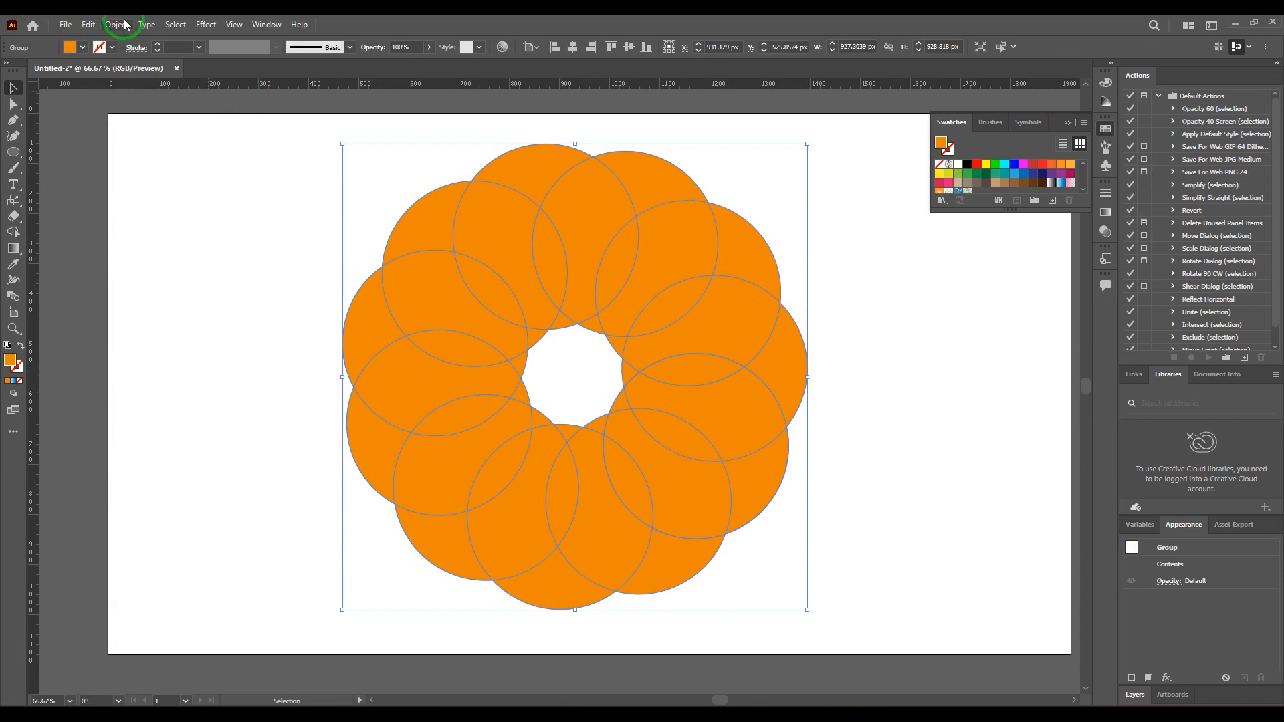
- Ungroup the expanded circles from the Object menu
left_click(117, 24)
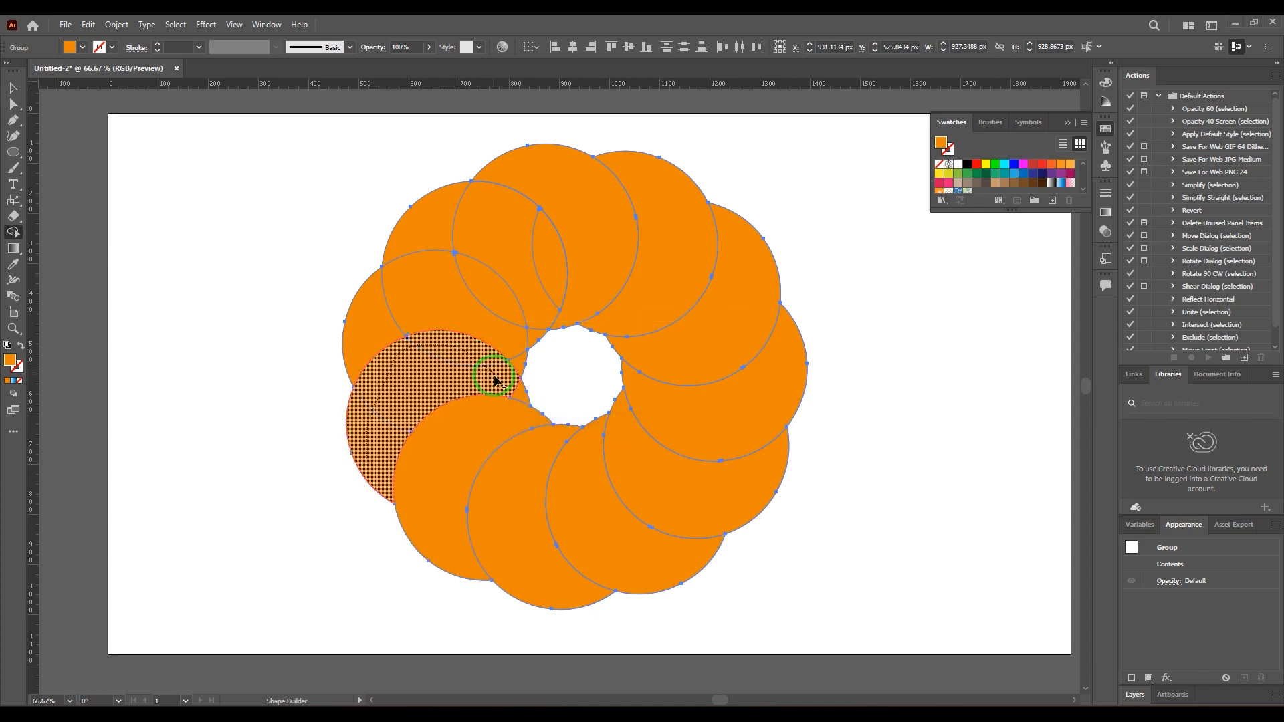
mouse_move(503, 320)
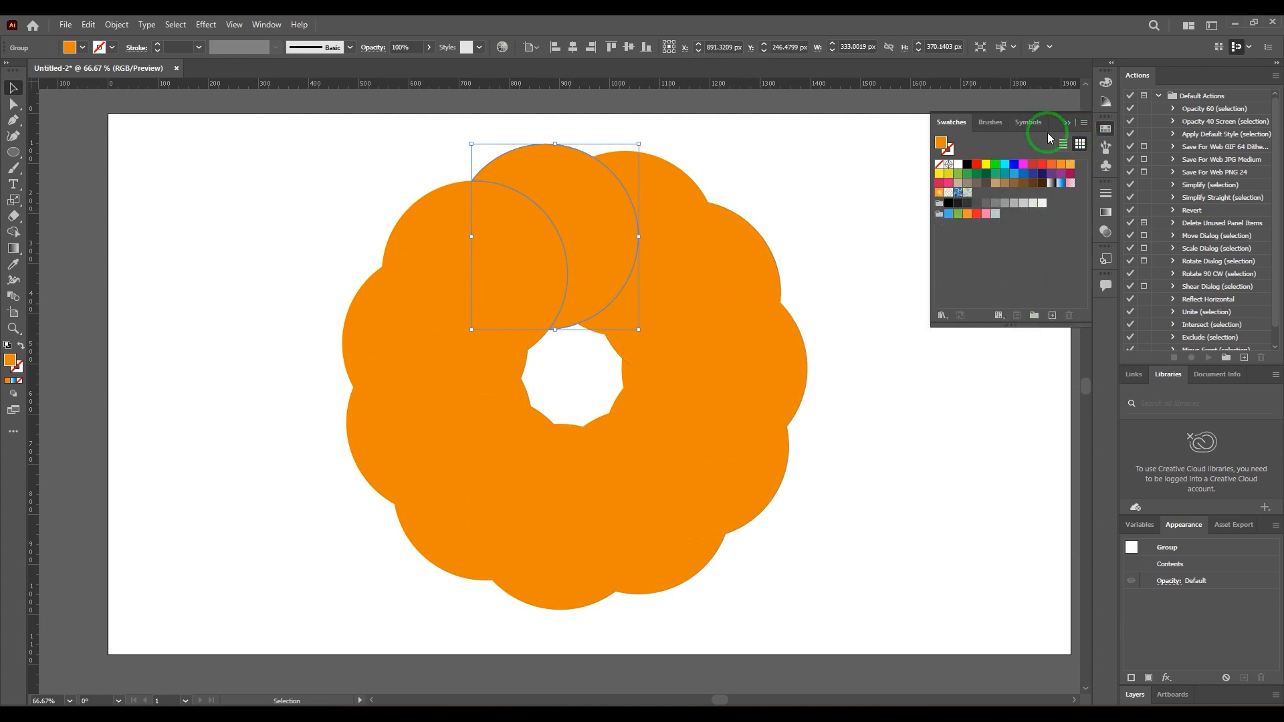
- Load the Kids Stuff swatch library from the swatch libraries menu
left_click(265, 24)
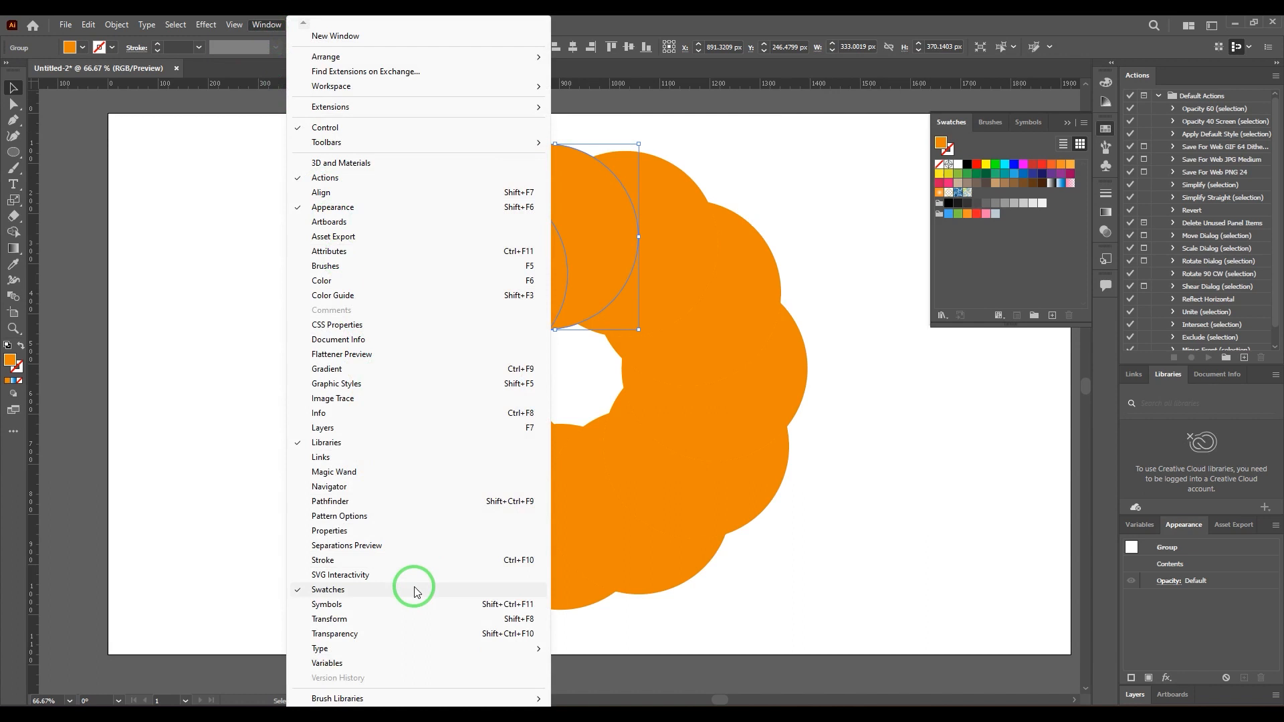
mouse_move(410, 594)
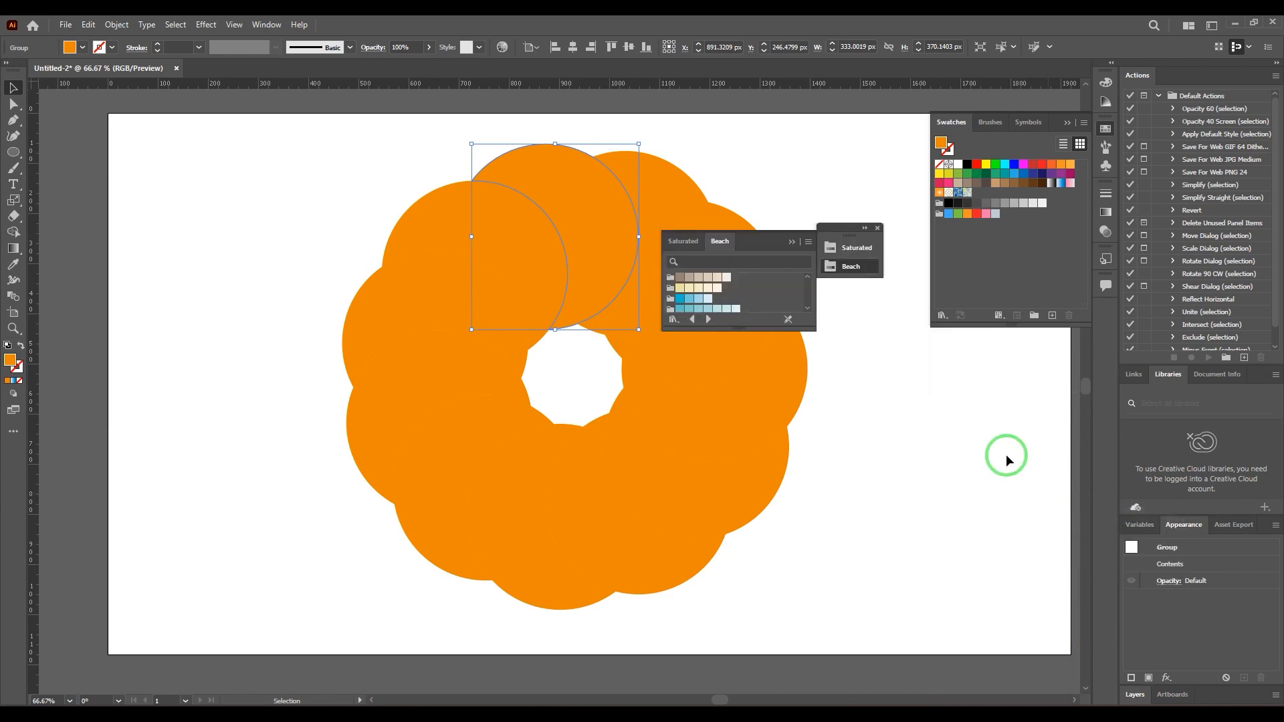
left_click(672, 319)
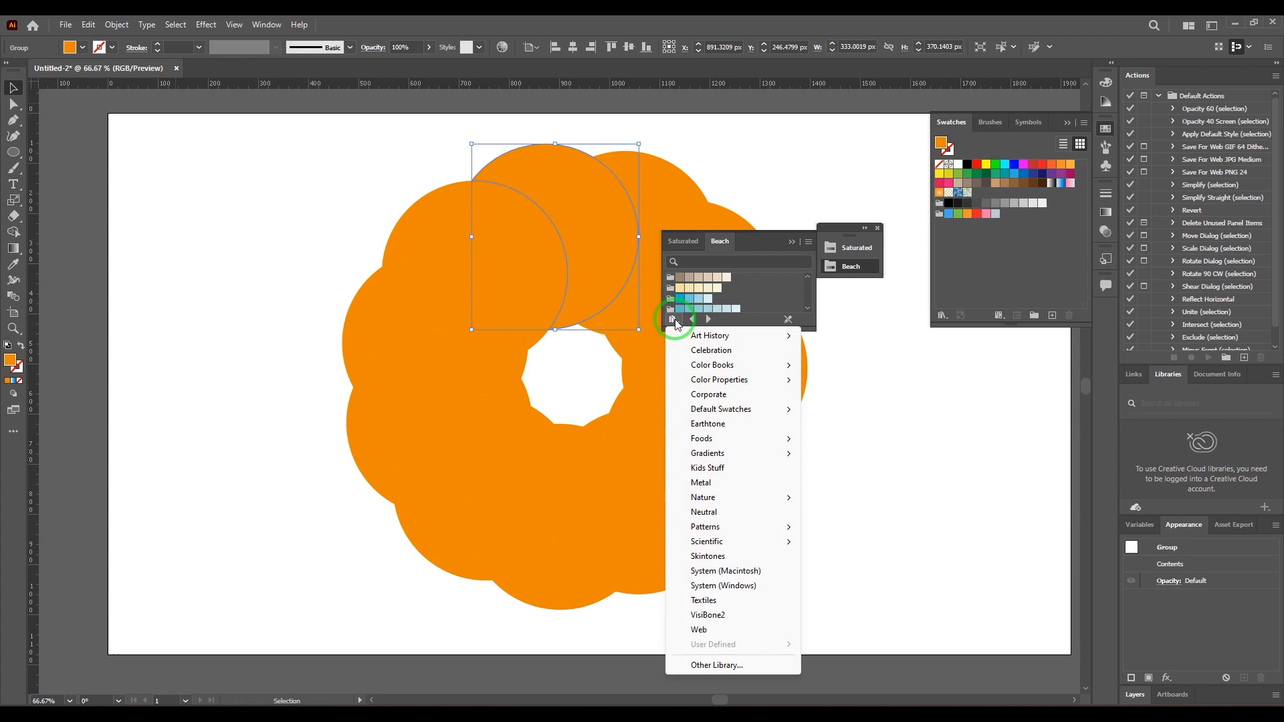
left_click(707, 467)
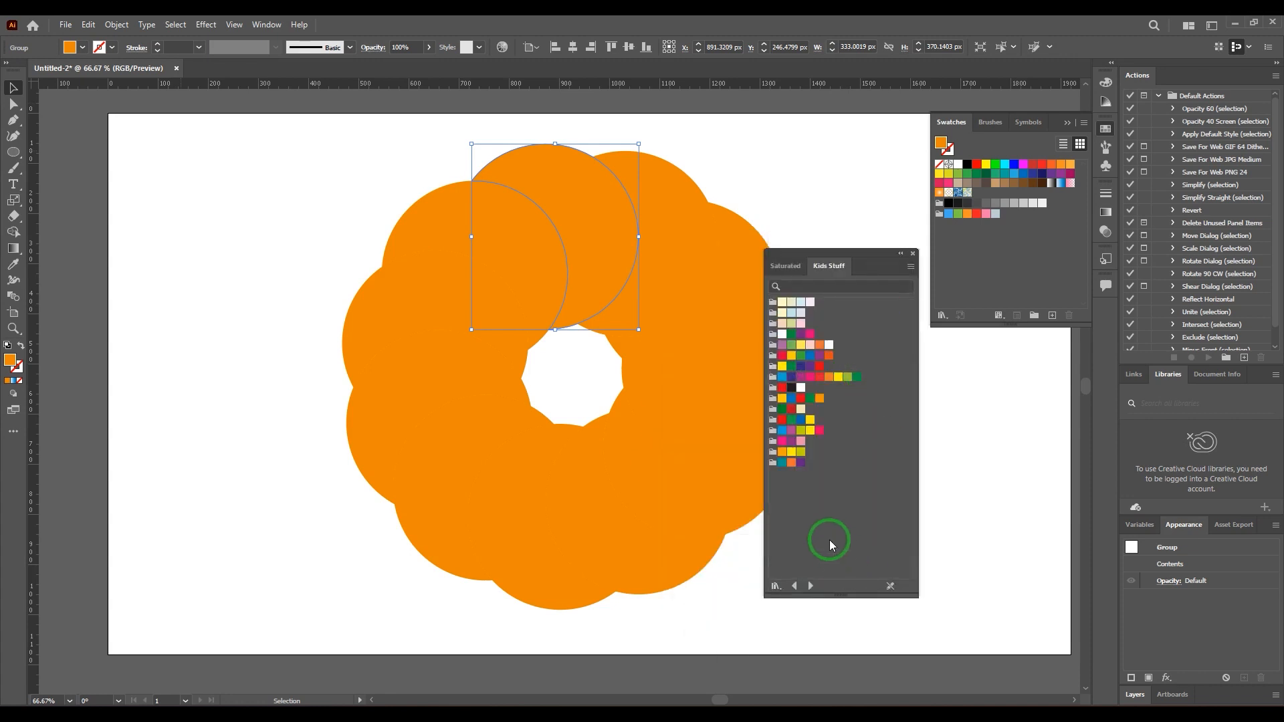
mouse_move(787, 500)
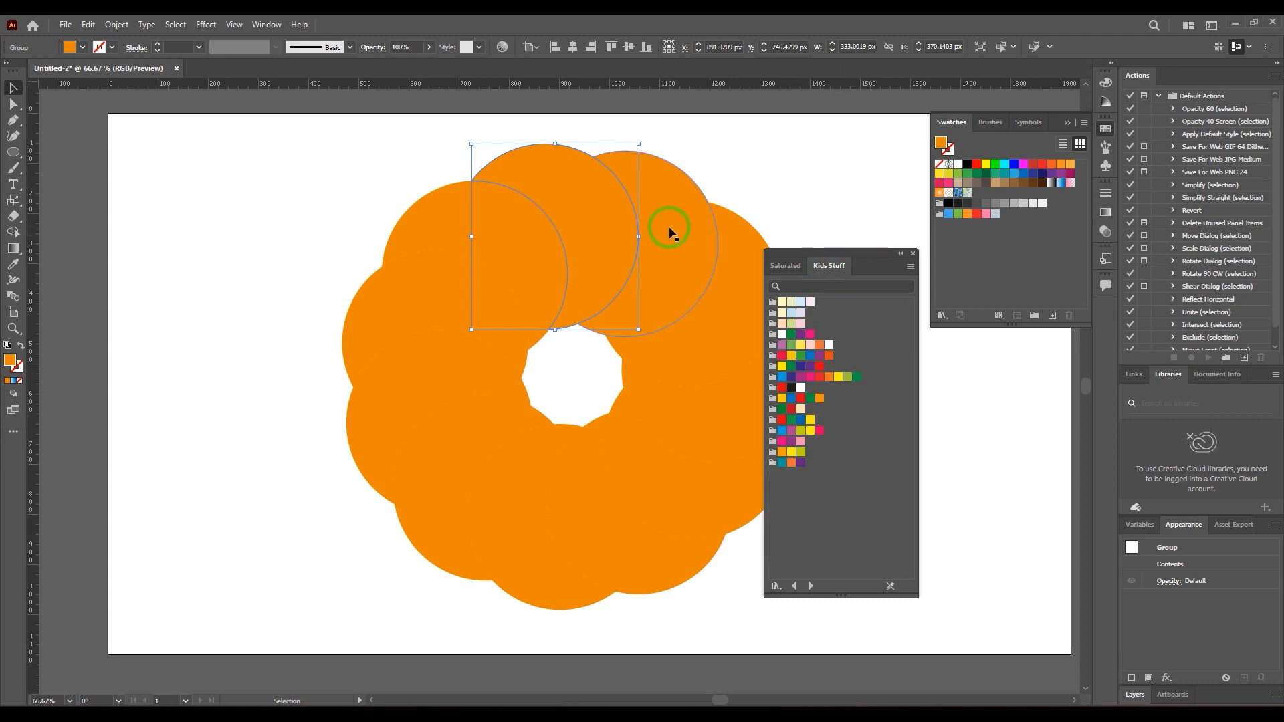
- Select the ring circles one by one and apply different Kids Stuff swatches
left_click(800, 462)
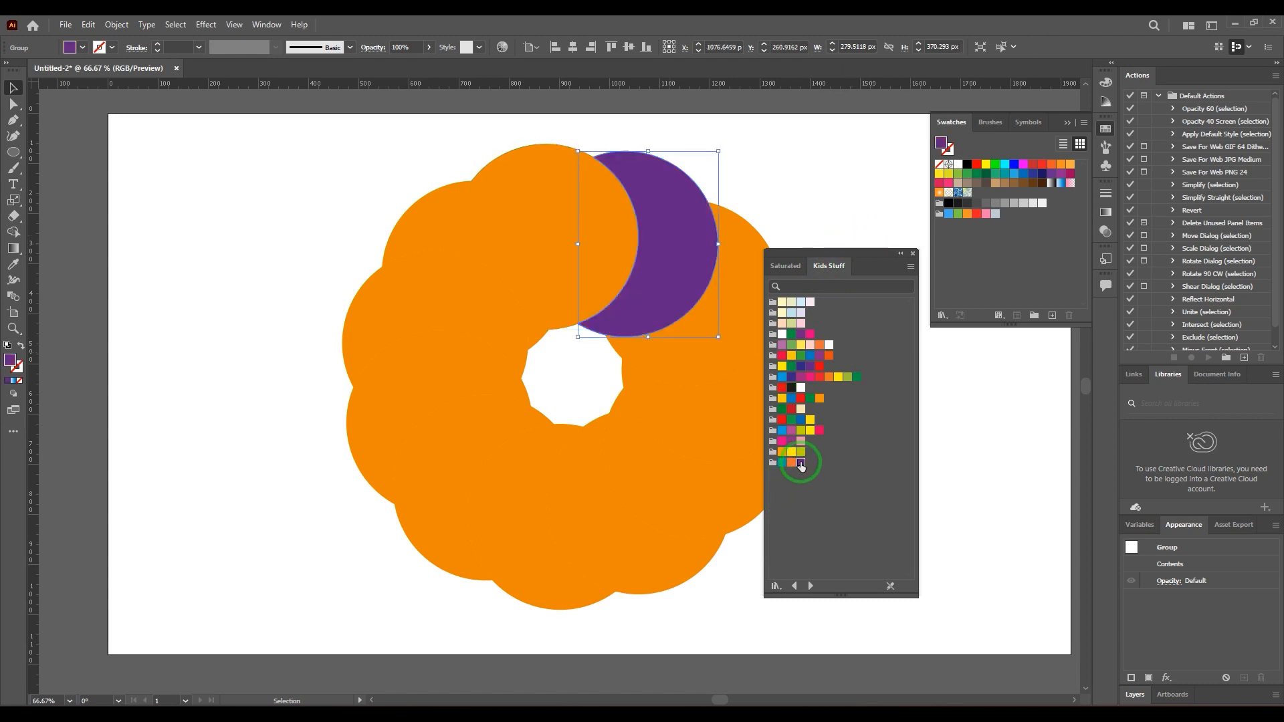
left_click(795, 459)
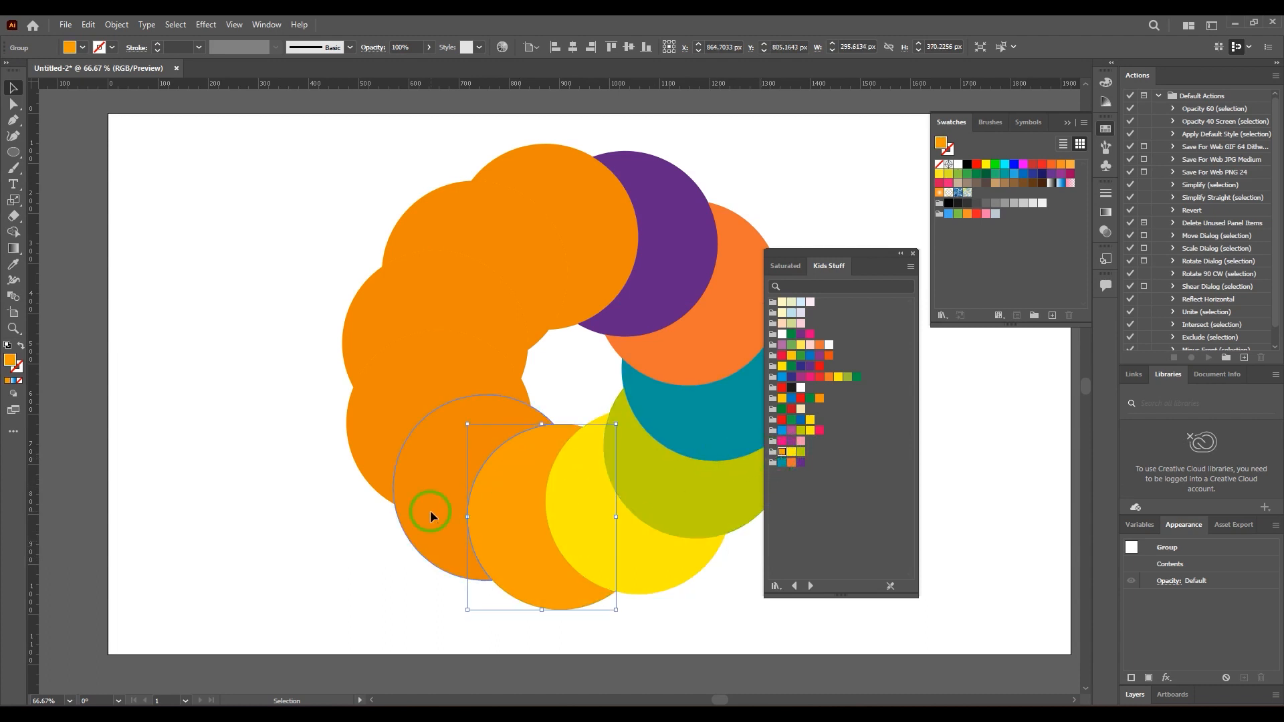
left_click_drag(543, 516, 438, 422)
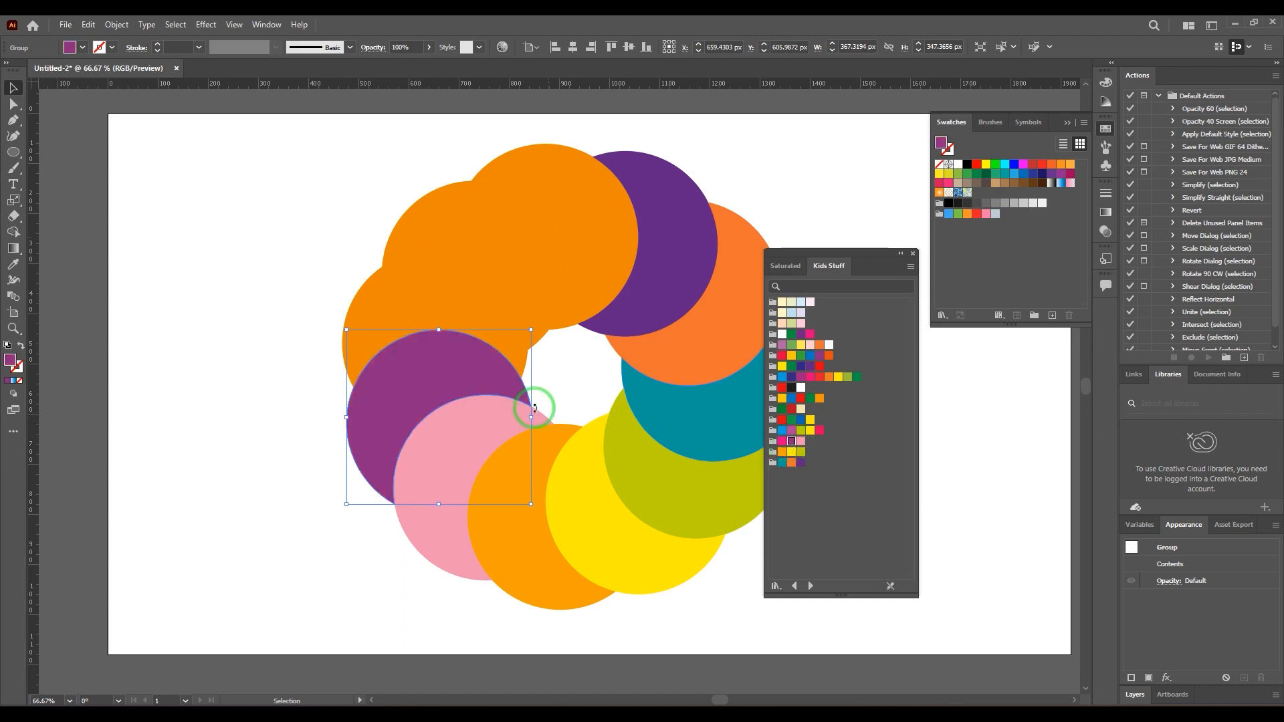
left_click(790, 442)
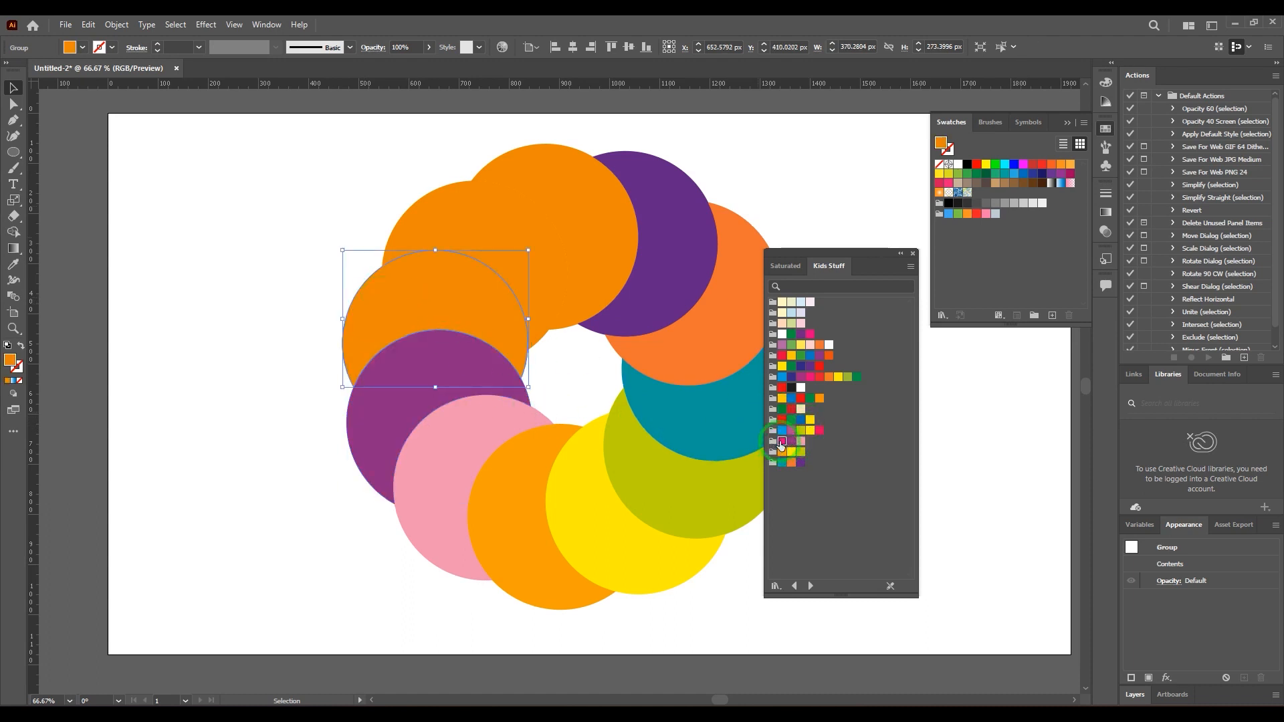
left_click(810, 431)
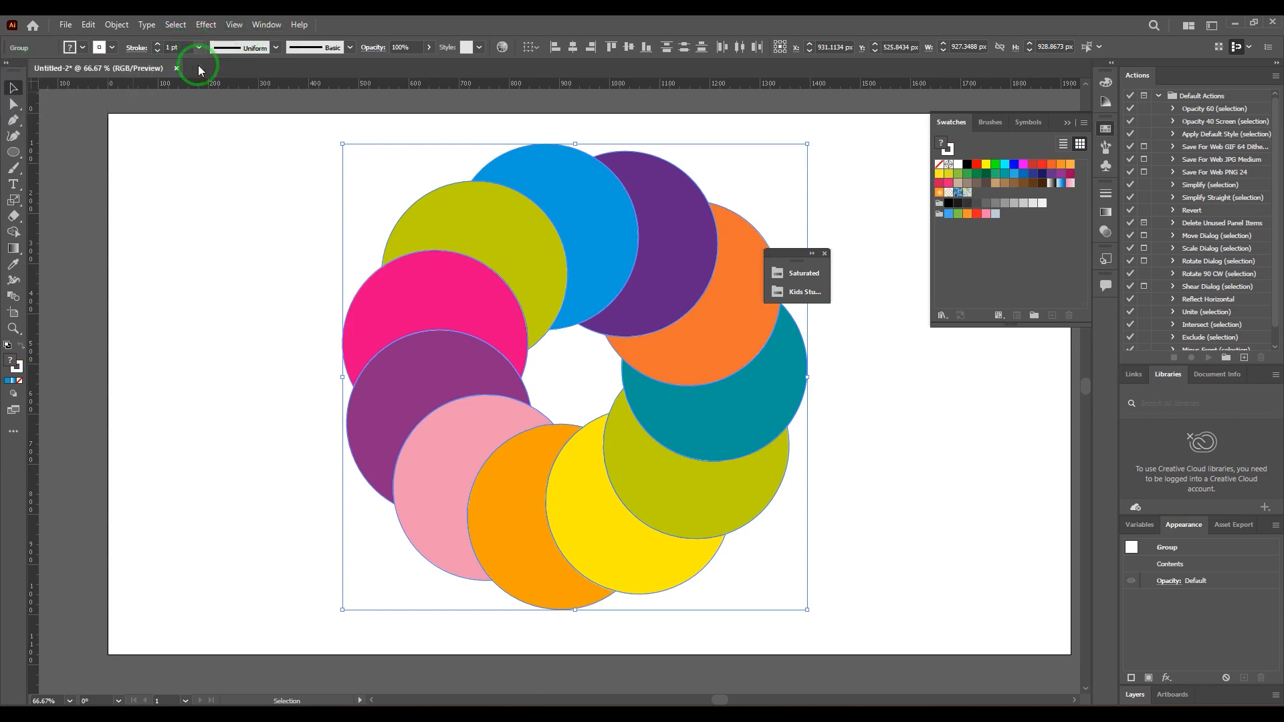
- Set the circles' stroke weight to 12 pt
left_click(200, 46)
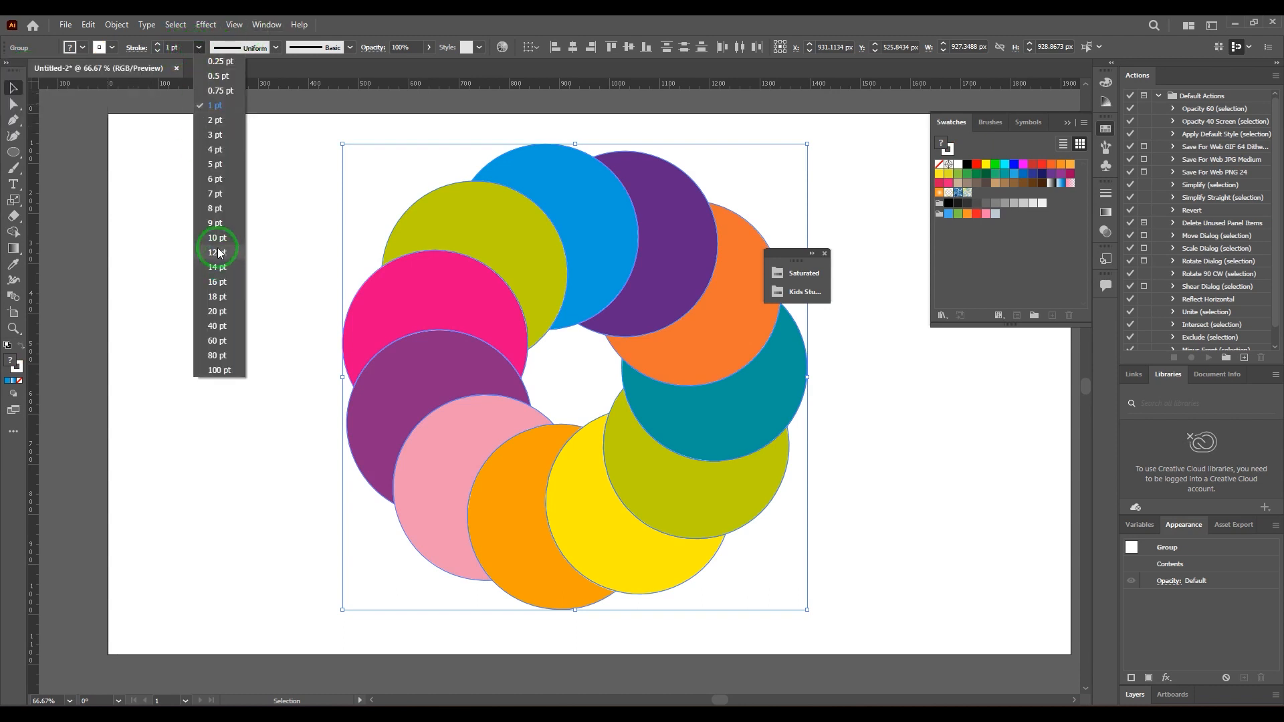
left_click(216, 253)
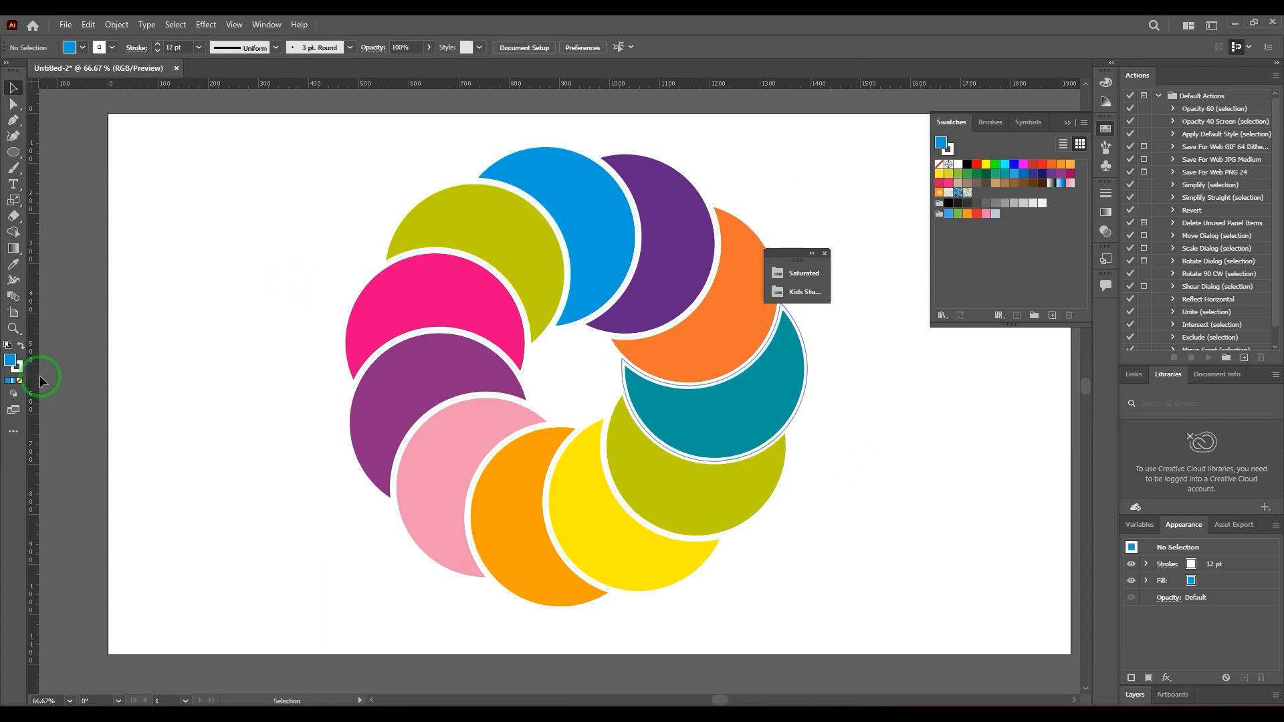
left_click(14, 151)
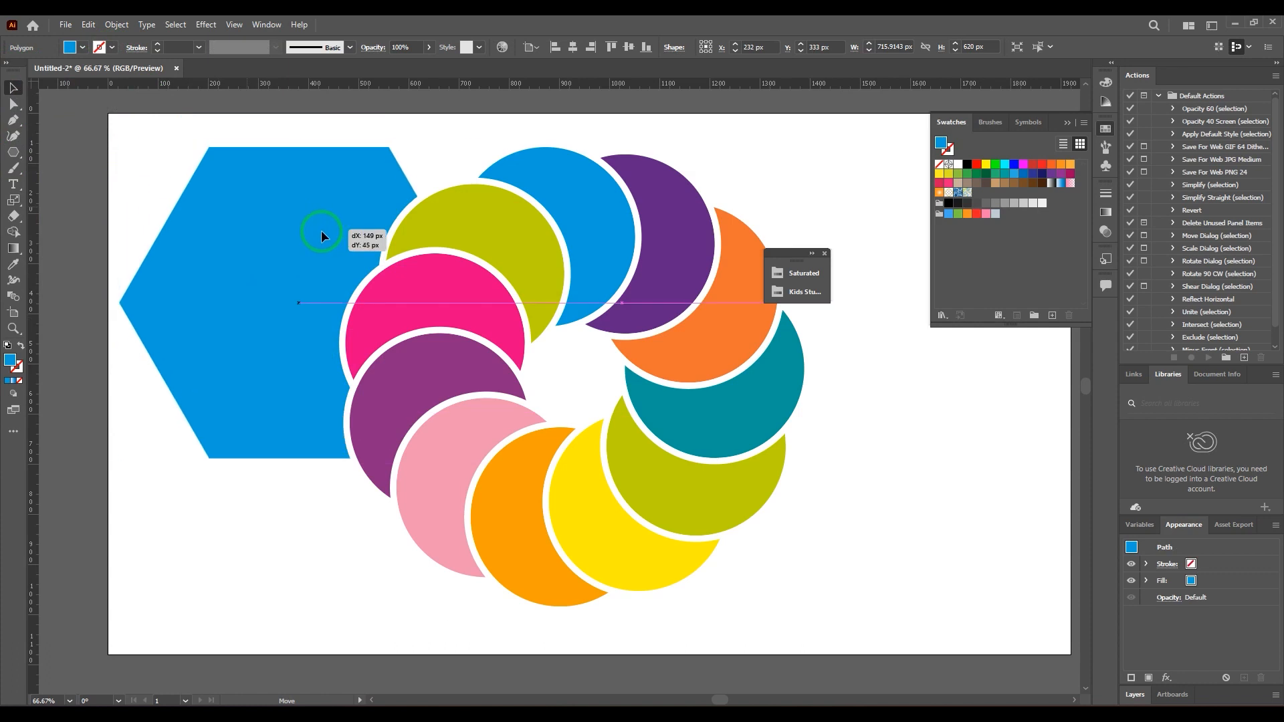
- Change the hexagon's stacking order using Arrange from the right-click menu
right_click(320, 235)
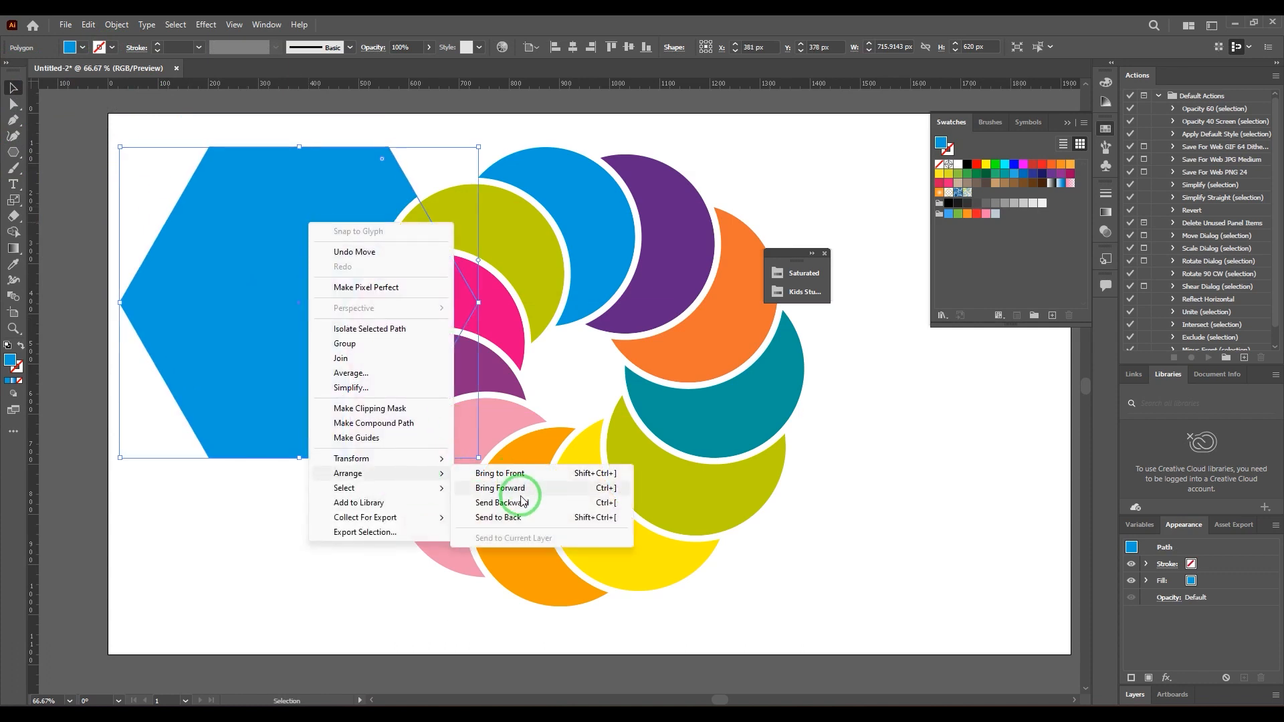
left_click(500, 488)
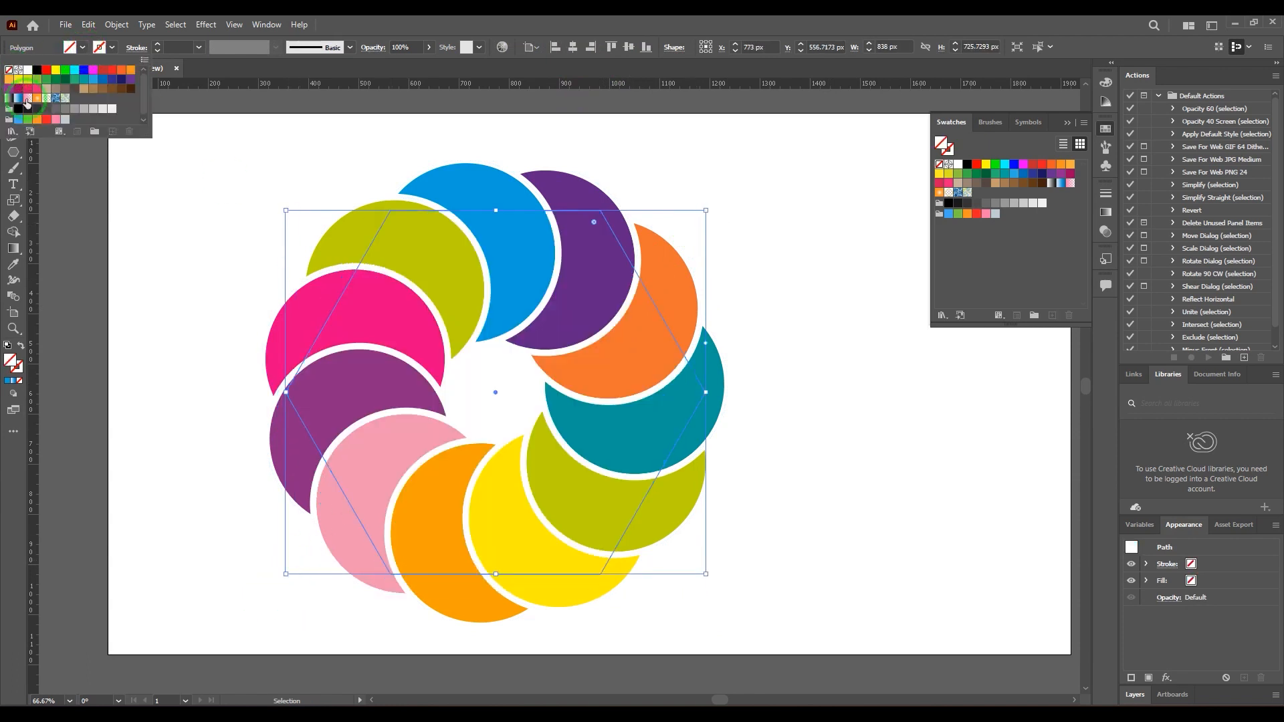
- Remove the hexagon's fill and bring up the Object menu for clipping
left_click(651, 307)
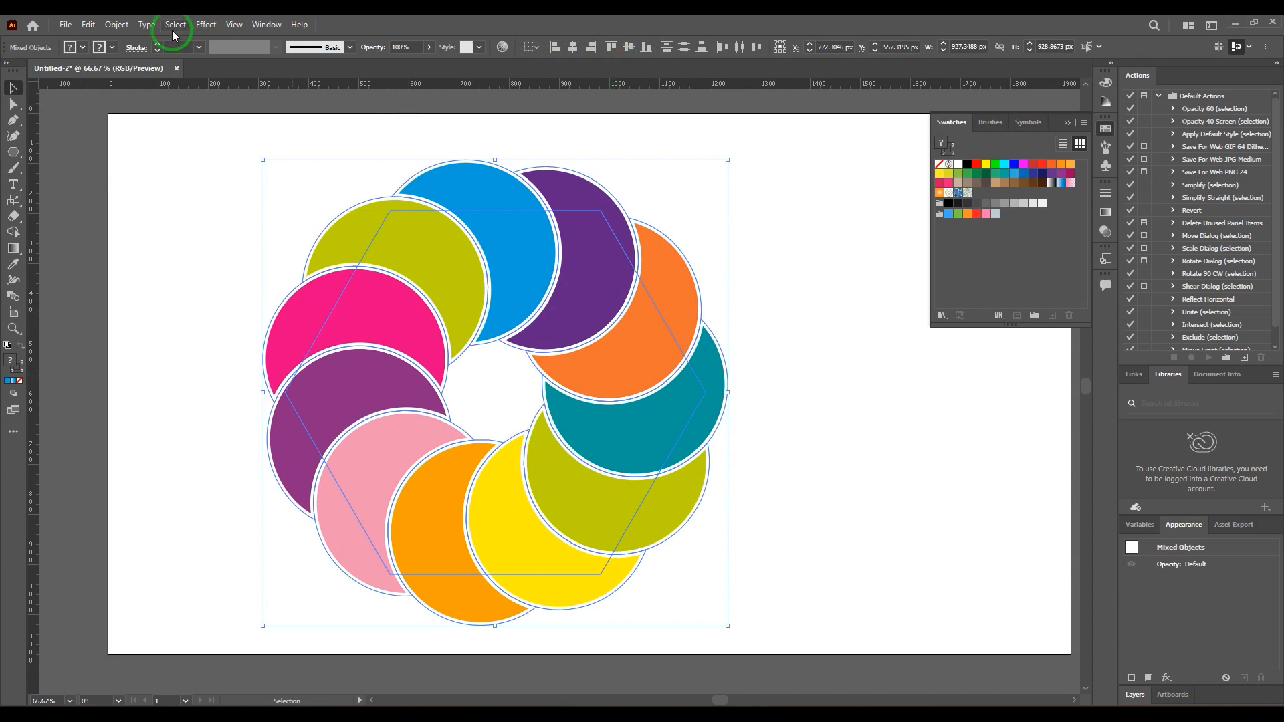
left_click(116, 24)
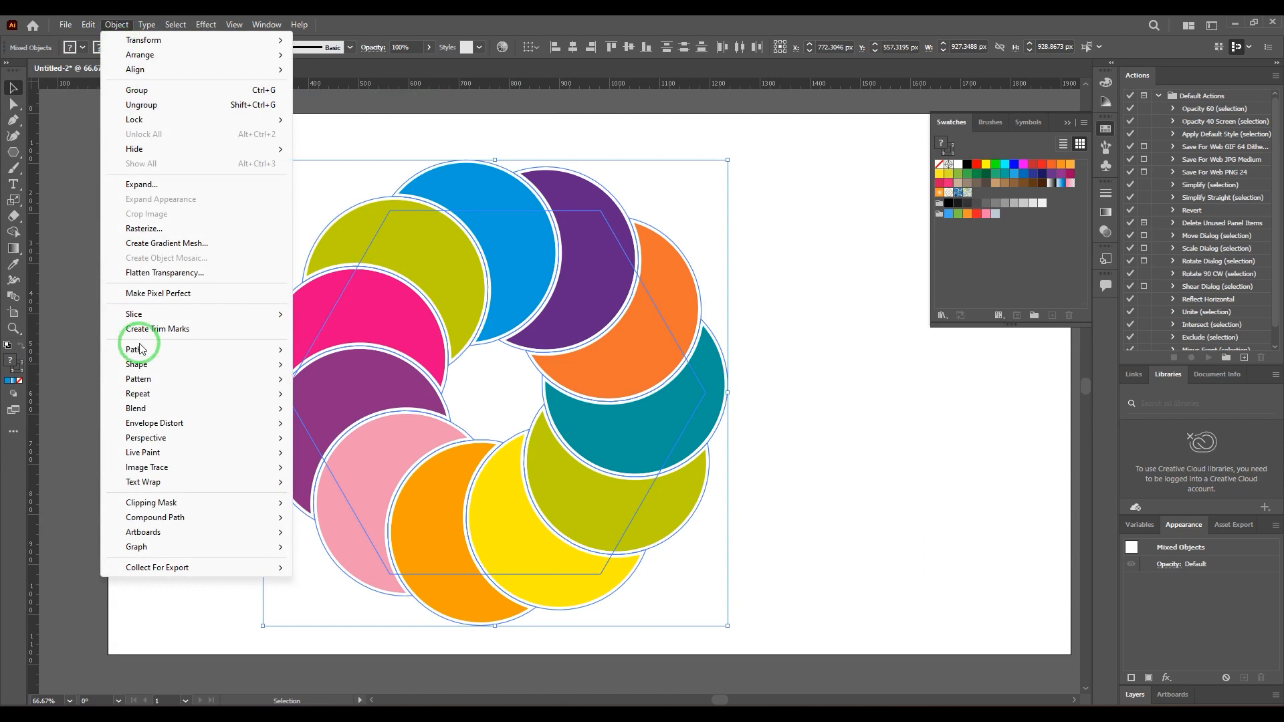
mouse_move(151, 502)
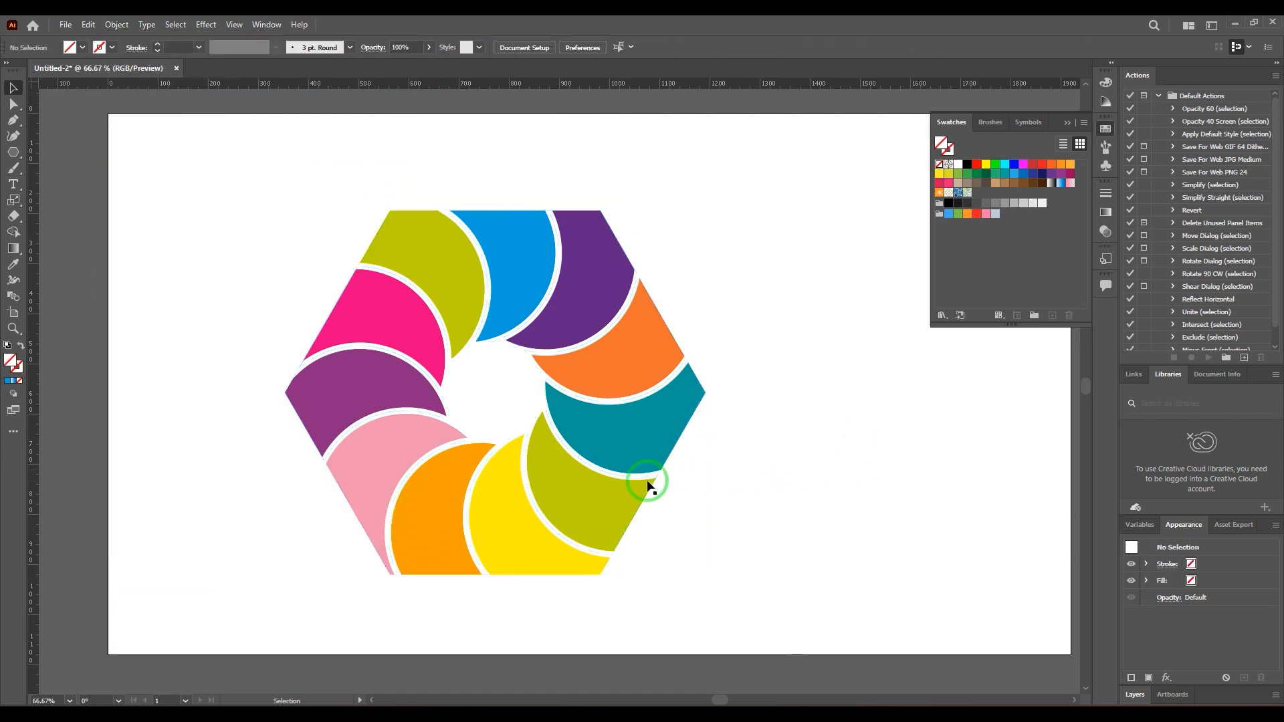
- Drag the hexagon-clipped crescent group into the middle of the artboard
left_click_drag(646, 483, 692, 471)
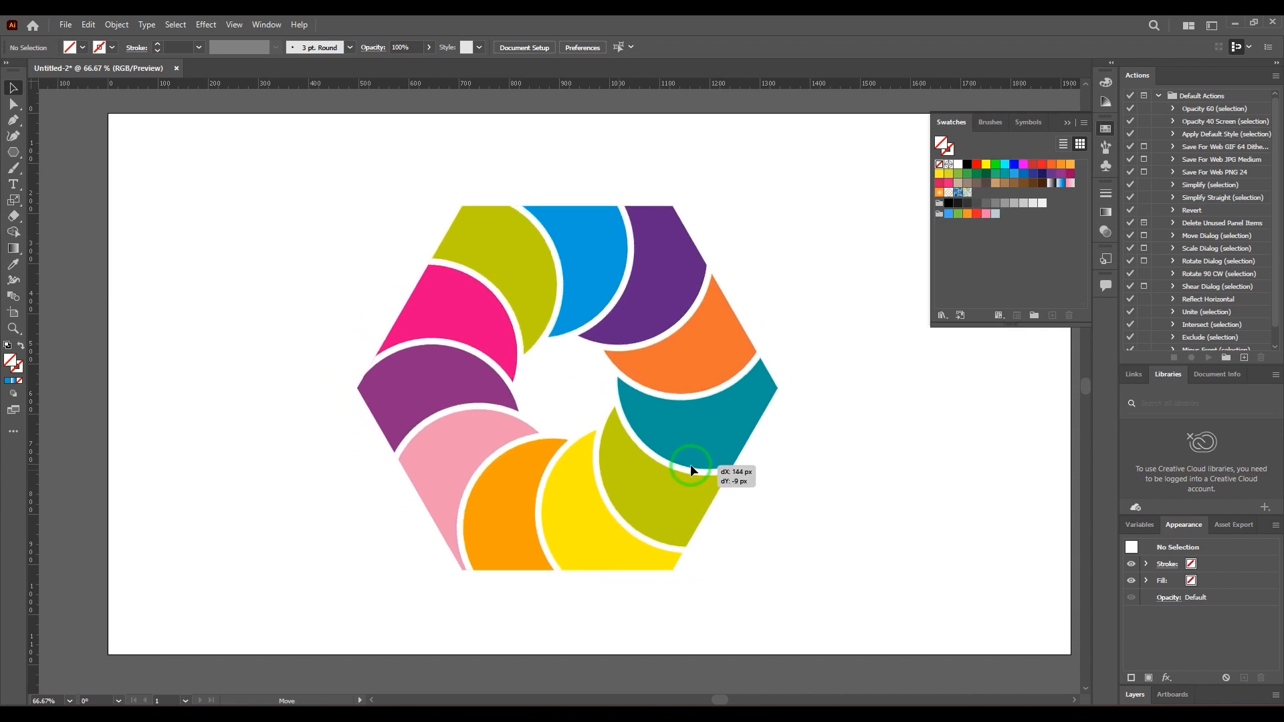
left_click_drag(692, 471, 857, 419)
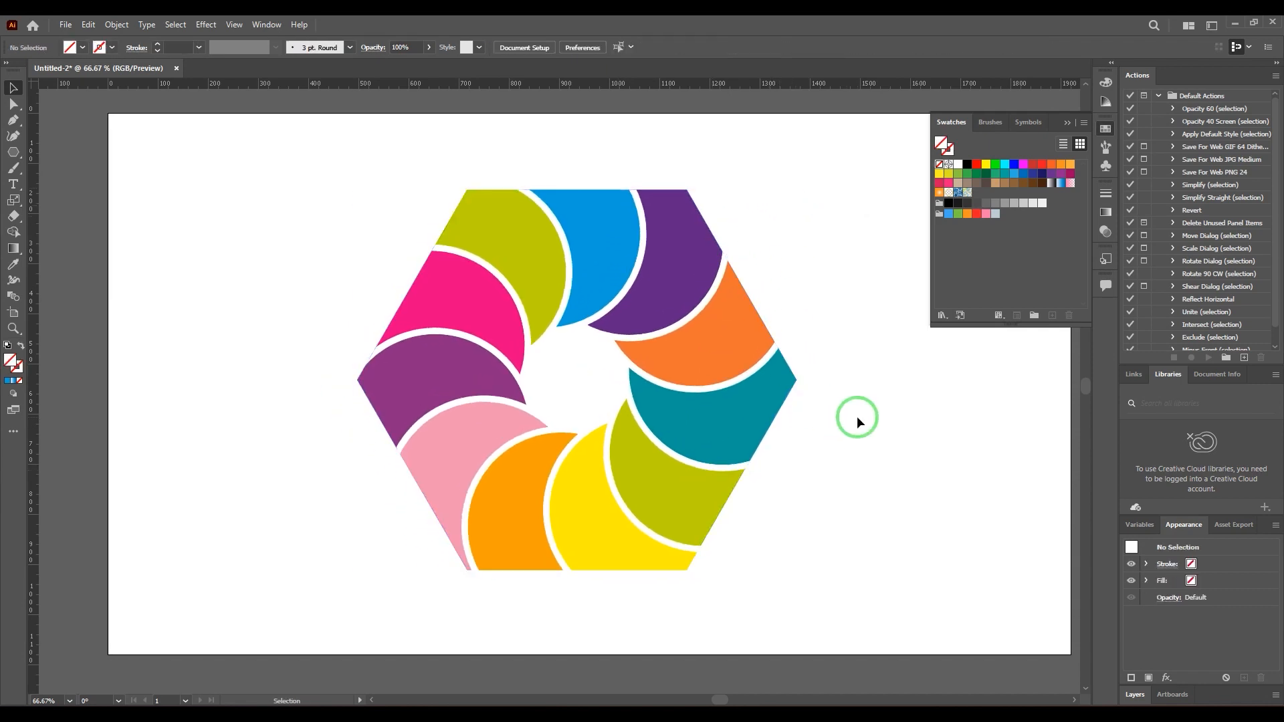